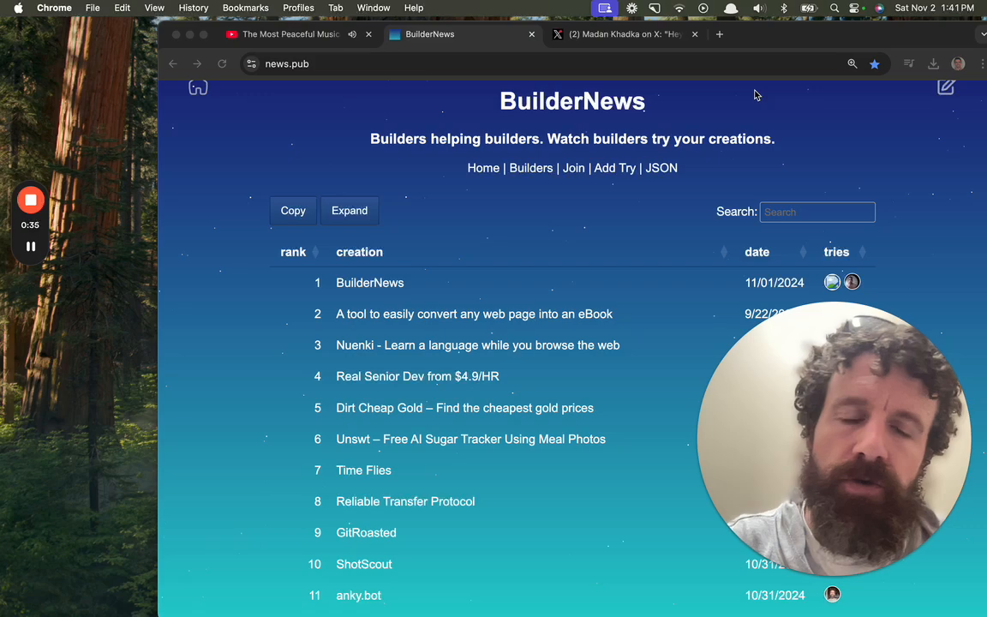
mouse_move(865, 194)
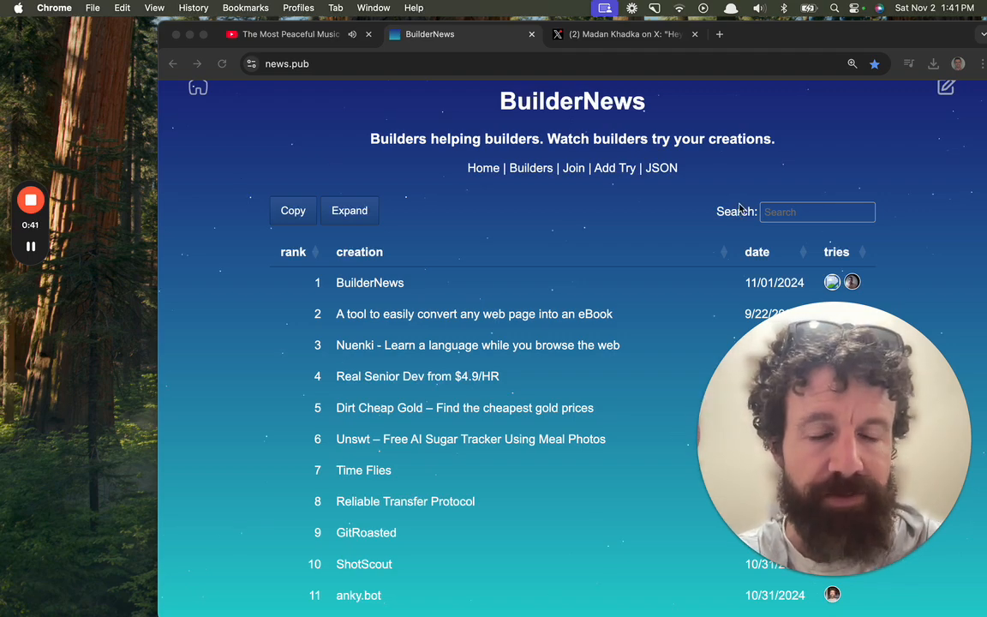
Scroll the Build in Public thread down to Ghazali.dev's mrrtracker.app reply and its responses
scroll(down, 3)
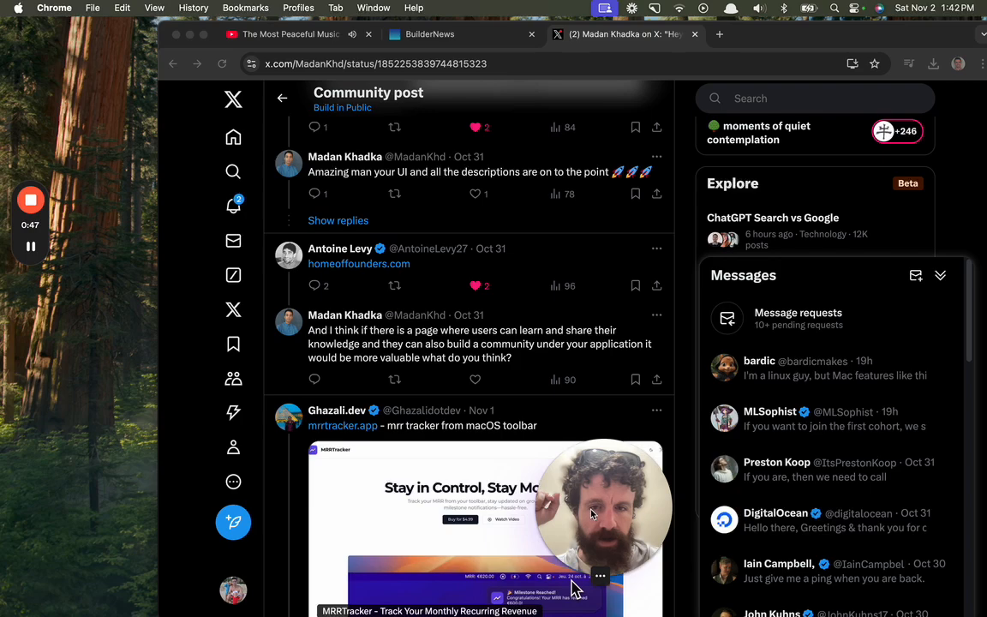
scroll(down, 3)
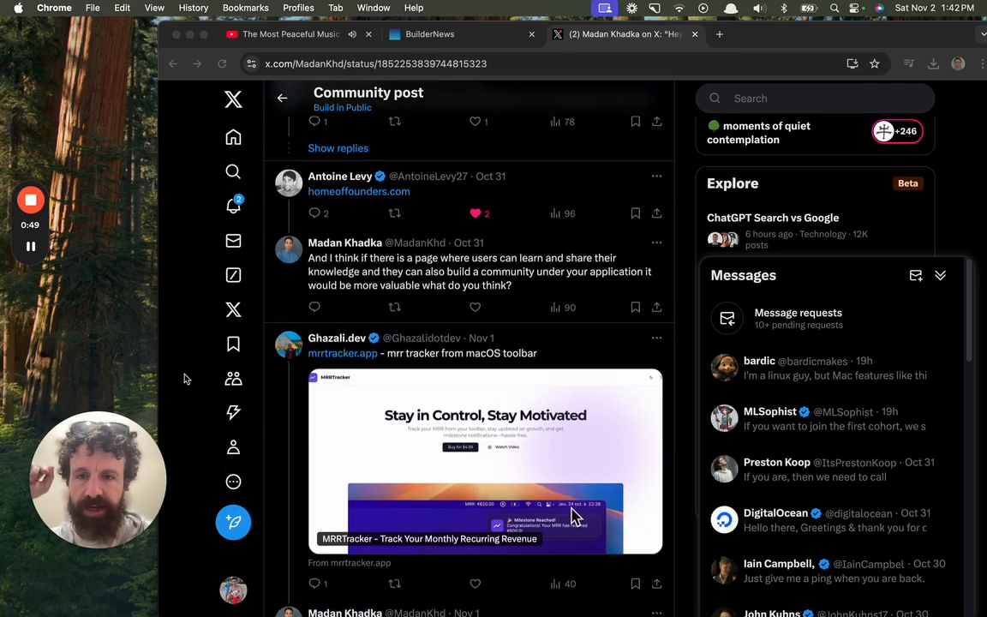
scroll(down, 3)
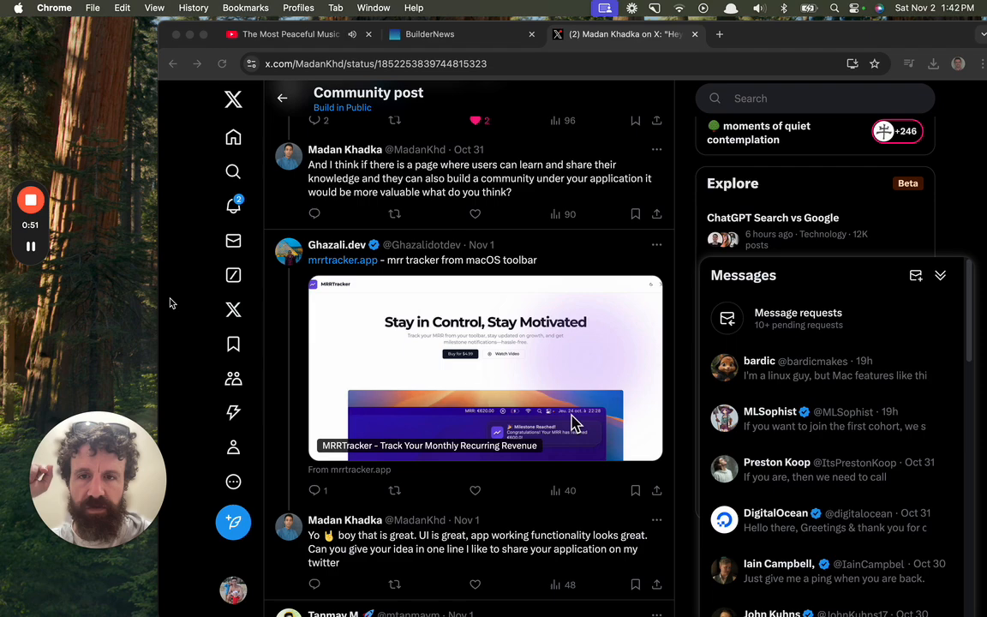
scroll(down, 3)
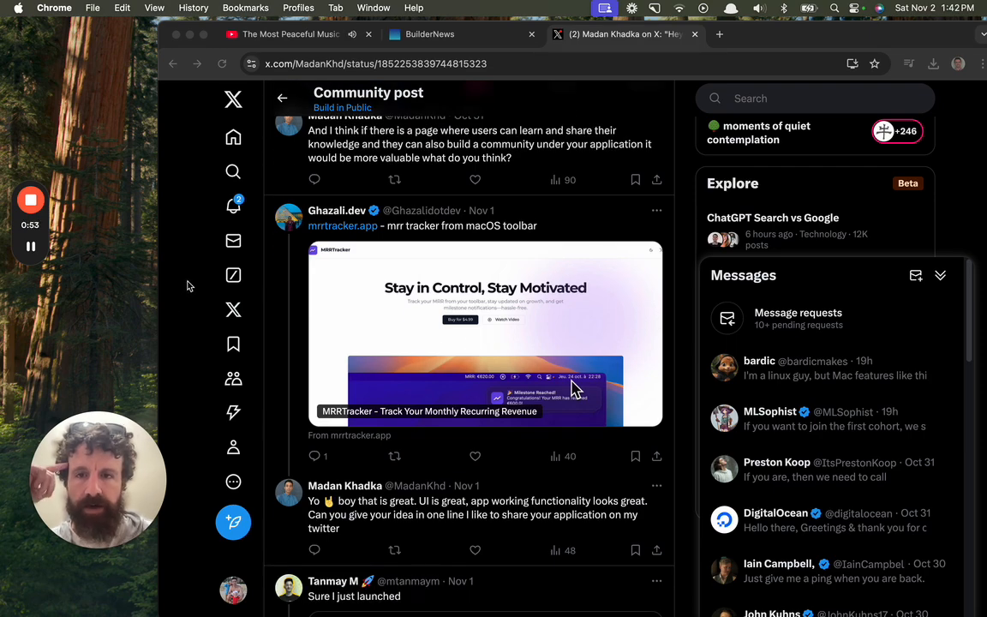
scroll(down, 3)
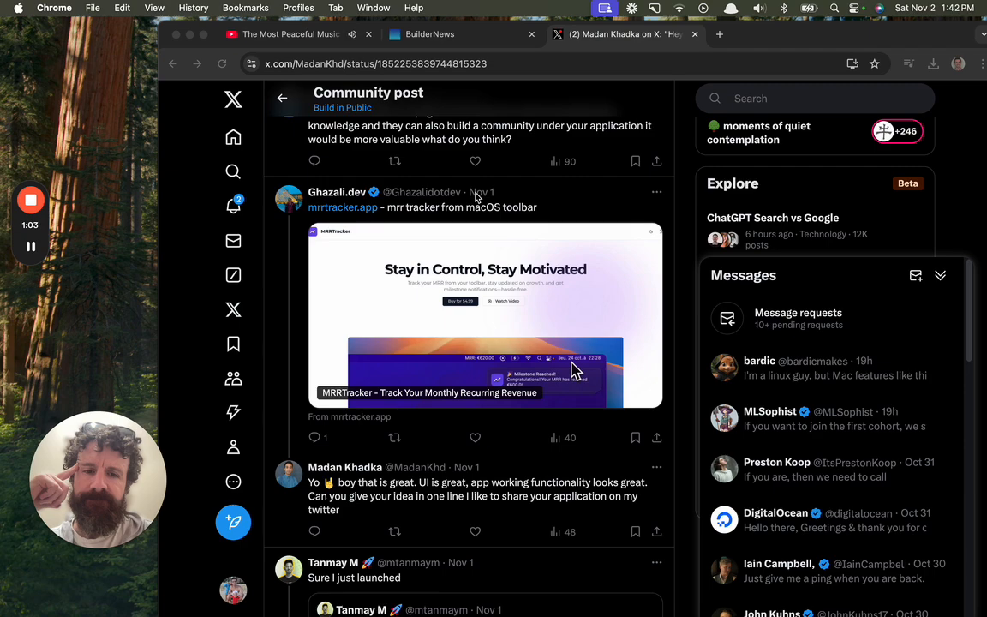
mouse_move(531, 343)
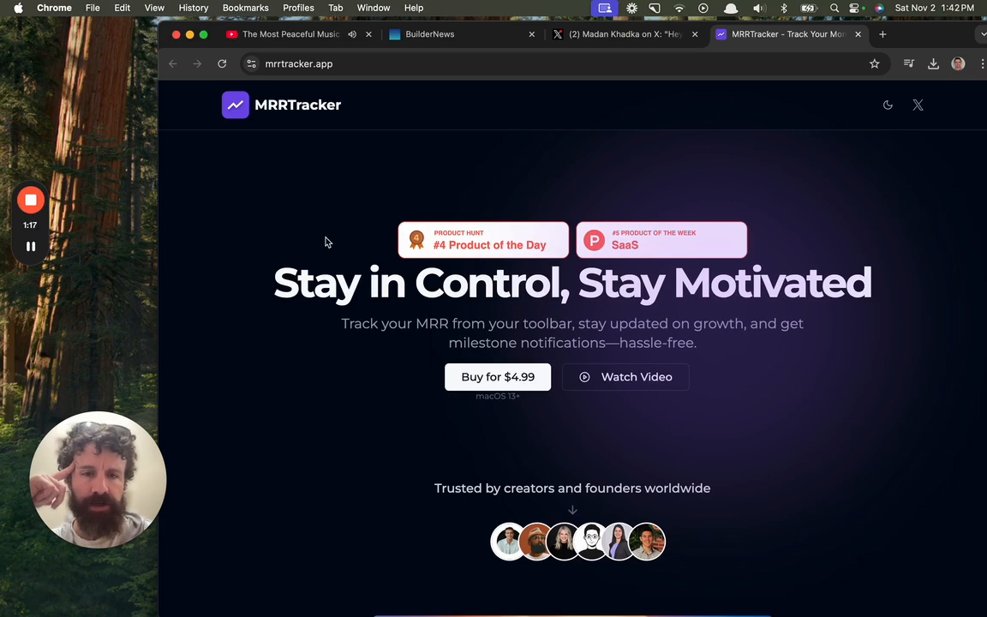
Scroll the mrrtracker.app page past the hero and toolbar demo image to the FAQ
scroll(down, 3)
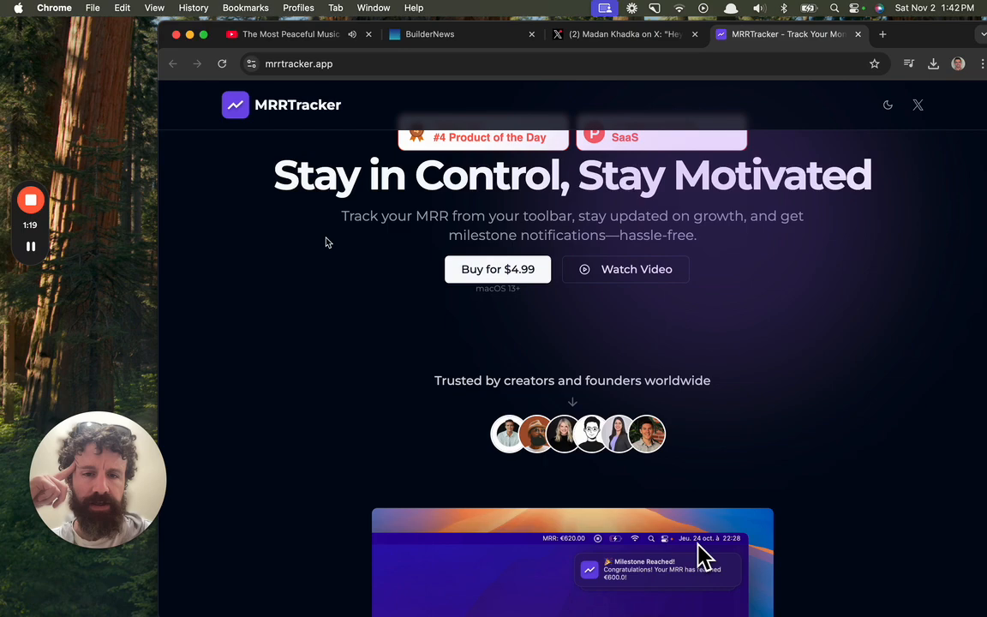
scroll(down, 3)
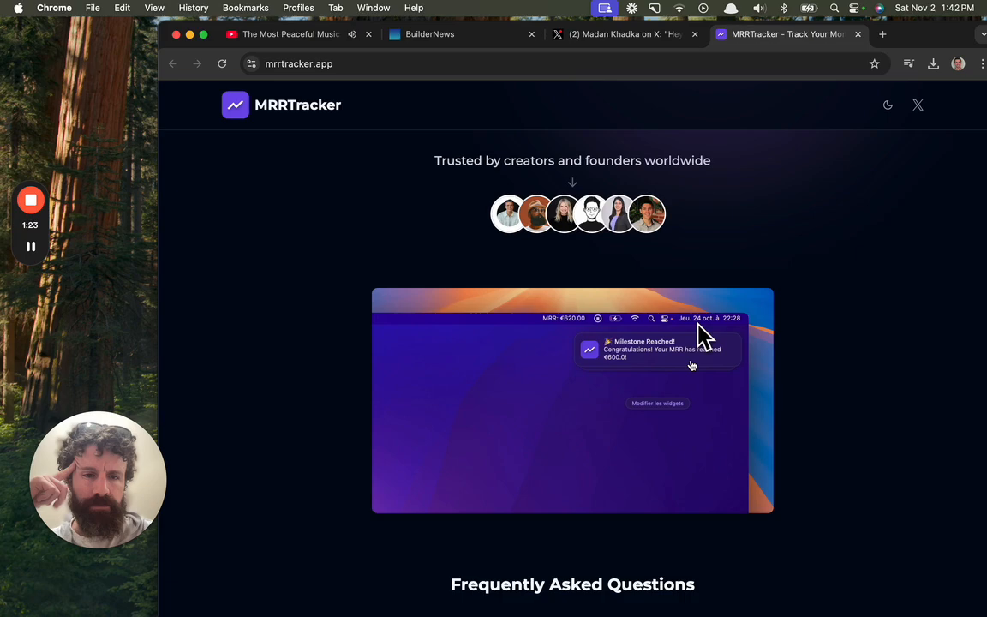
mouse_move(562, 330)
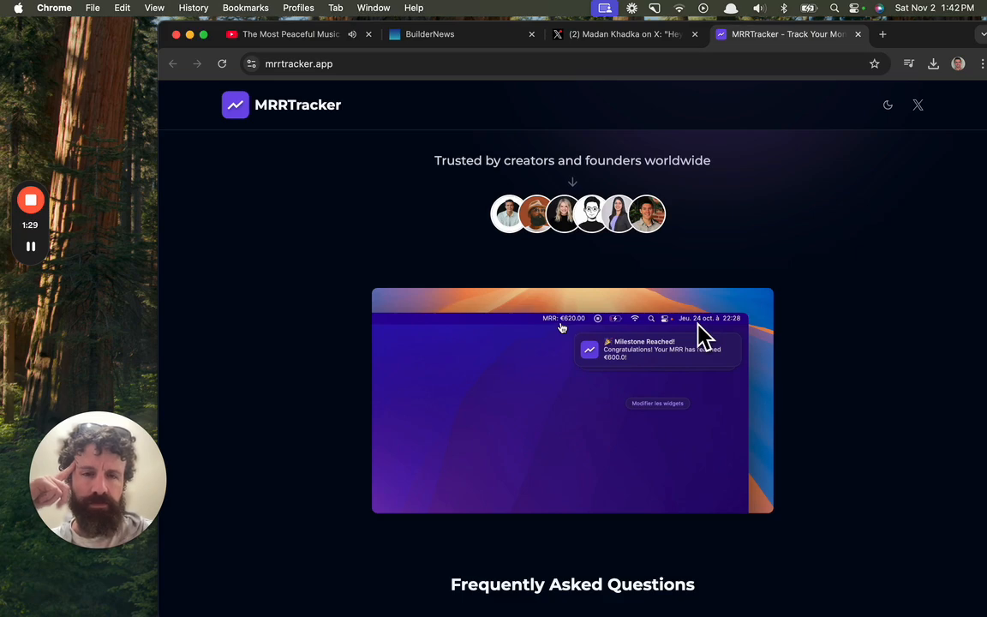
scroll(down, 3)
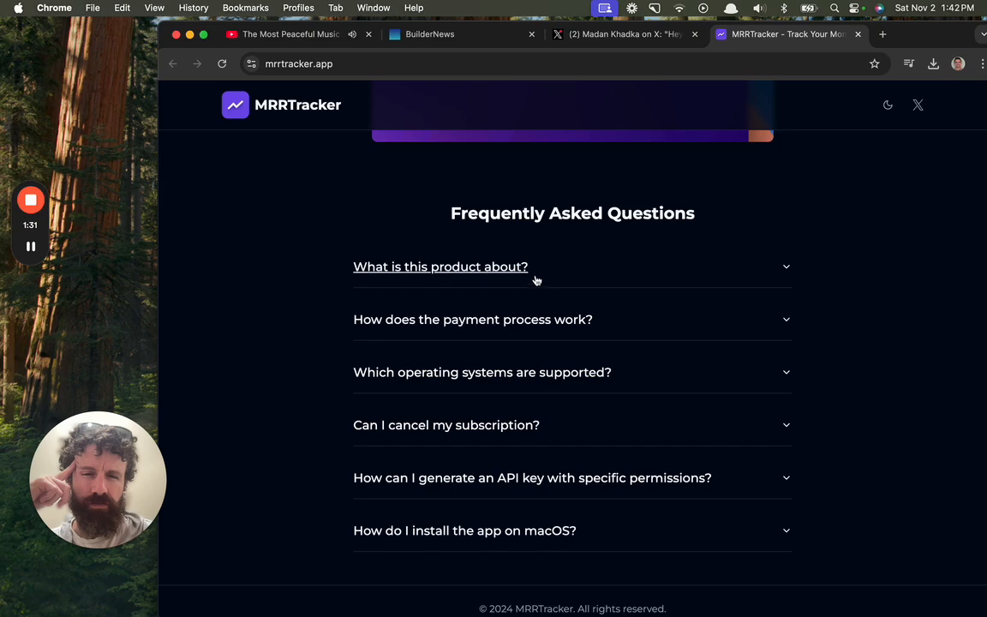
Expand the FAQ answers on what the product is, payment and supported systems, then return to top
click(440, 266)
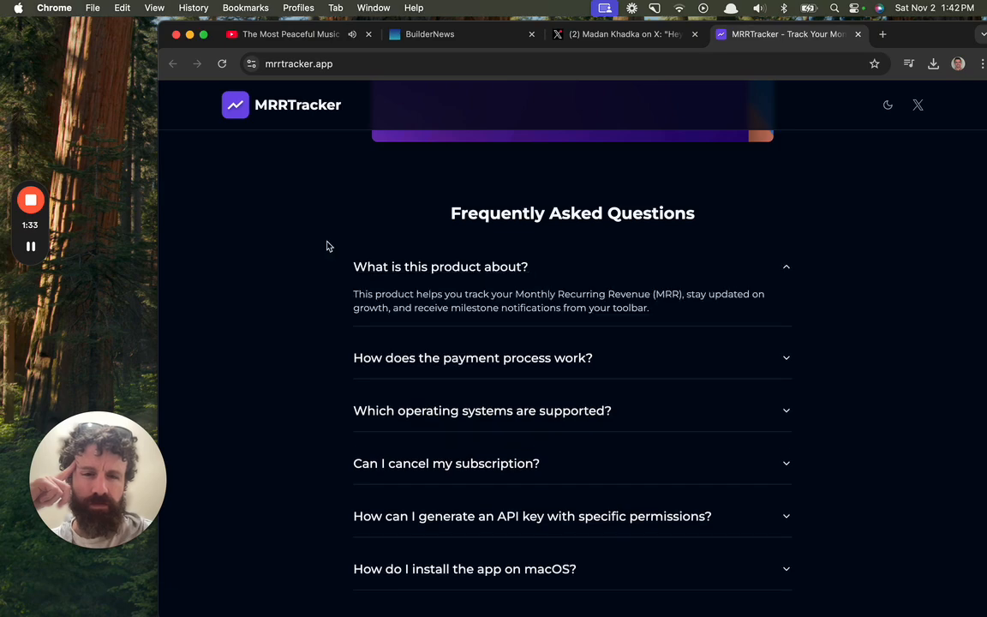
scroll(down, 3)
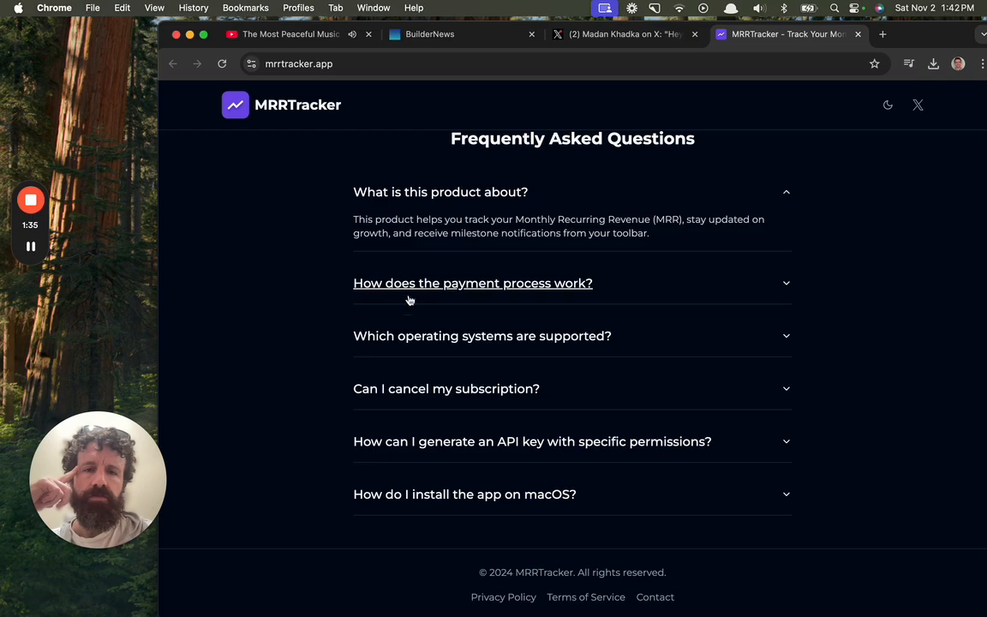
click(472, 283)
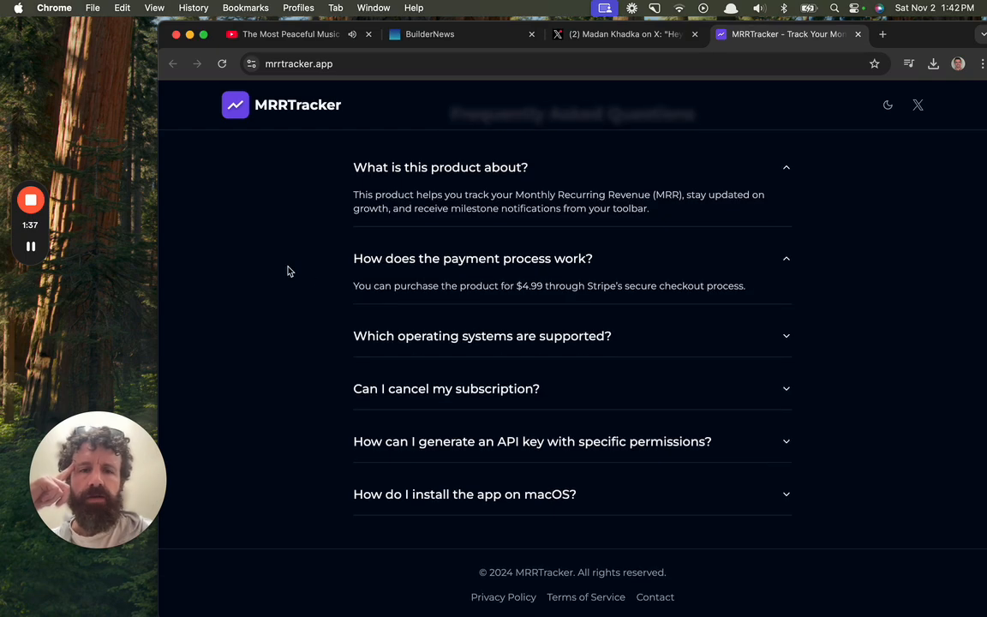
click(481, 335)
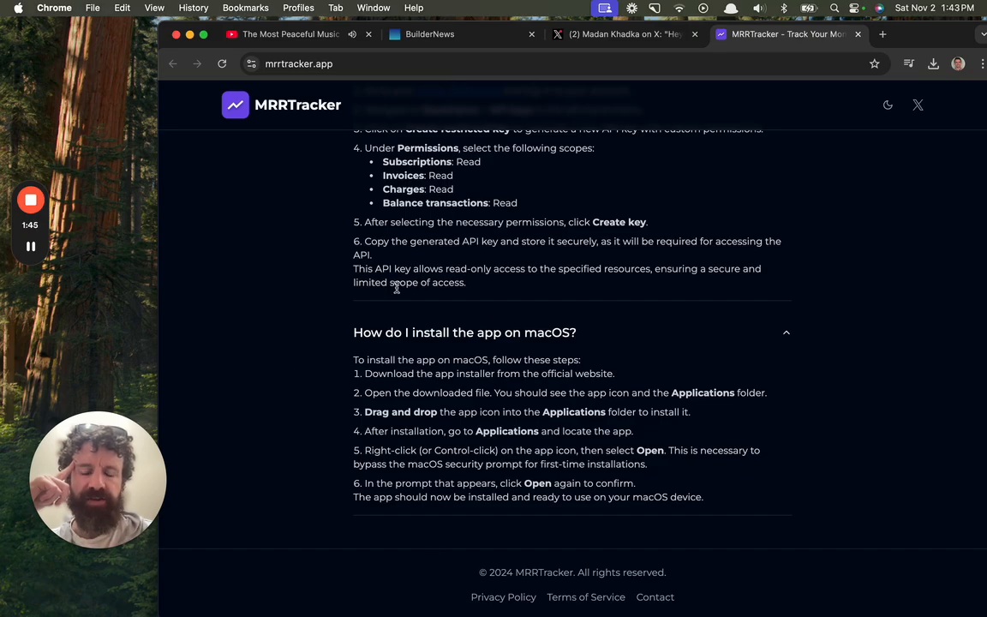
scroll(up, 3)
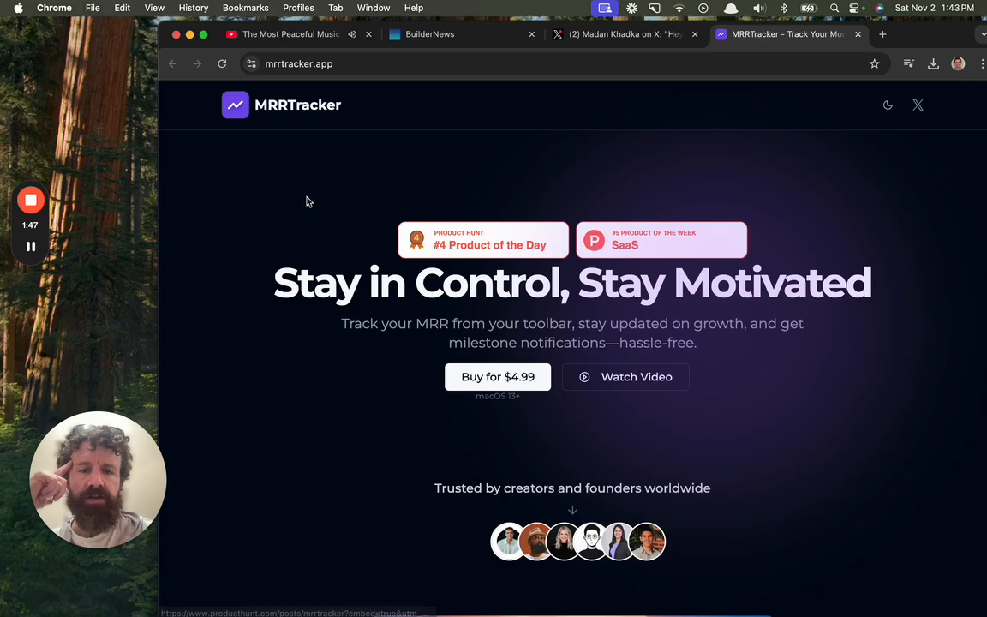
scroll(down, 3)
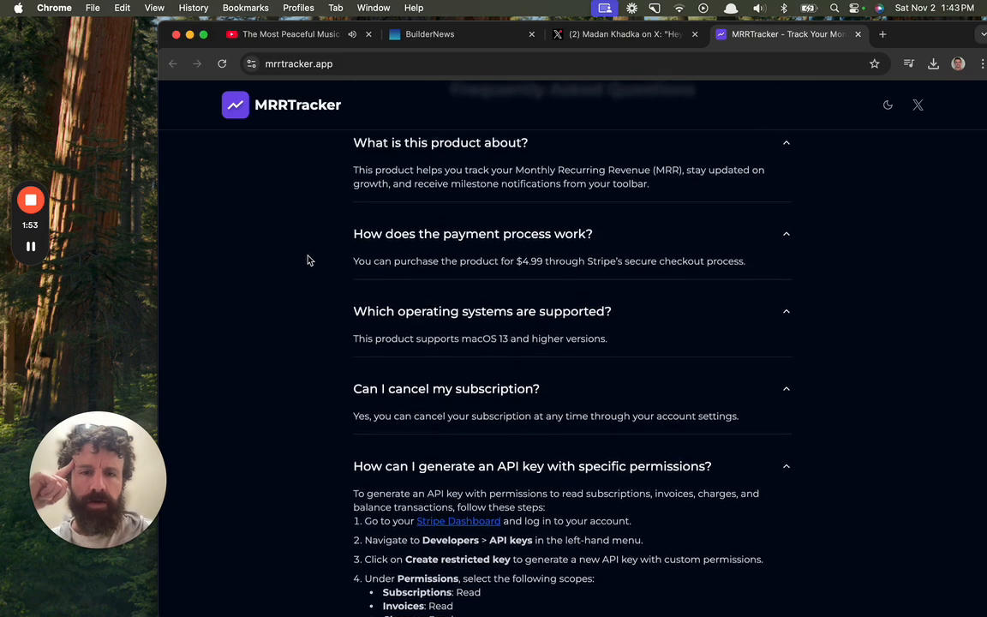
scroll(up, 3)
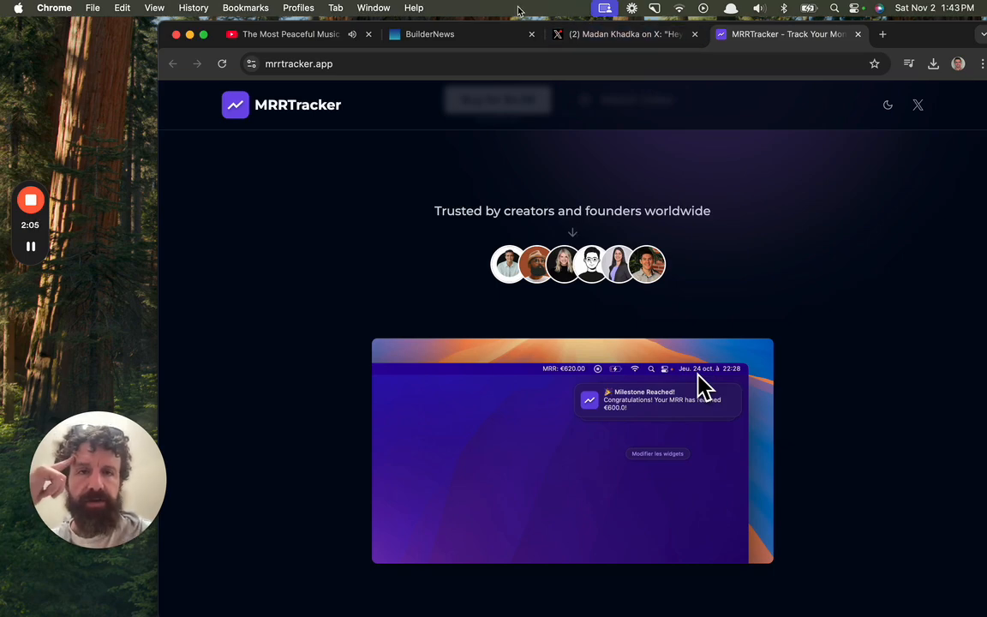
mouse_move(285, 275)
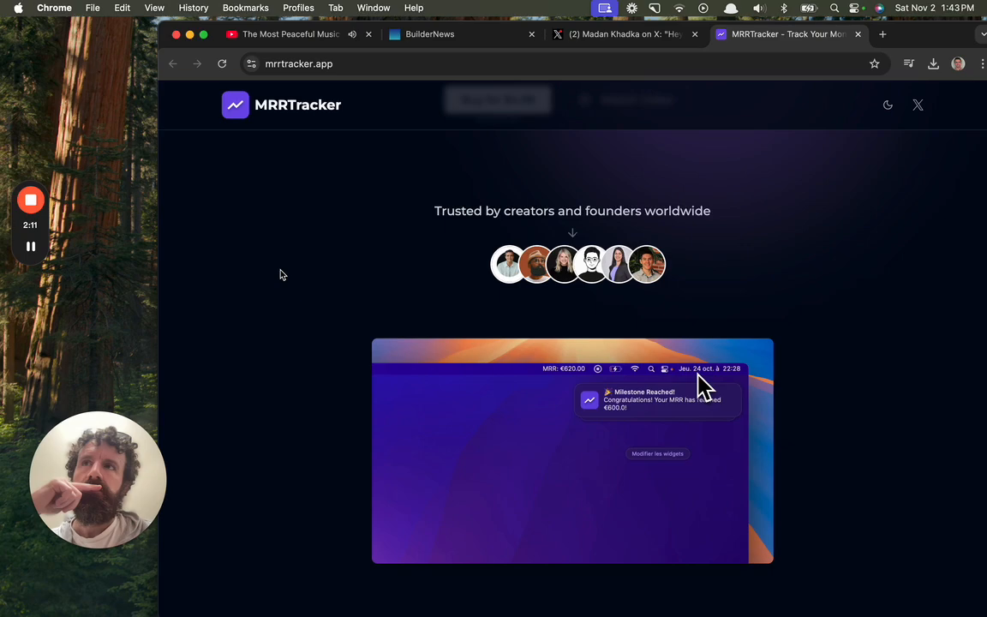
scroll(up, 3)
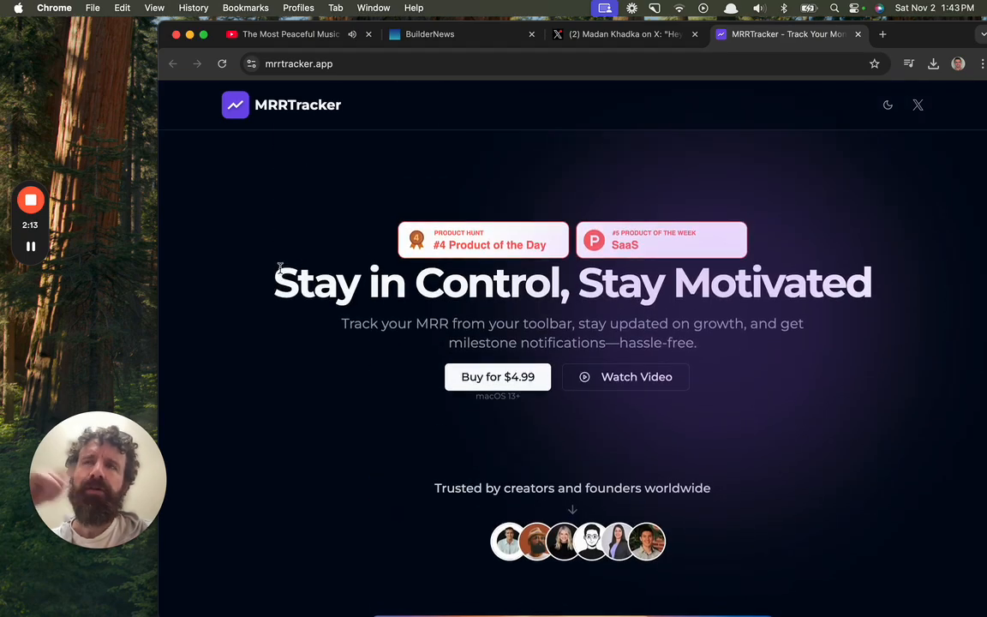
scroll(down, 3)
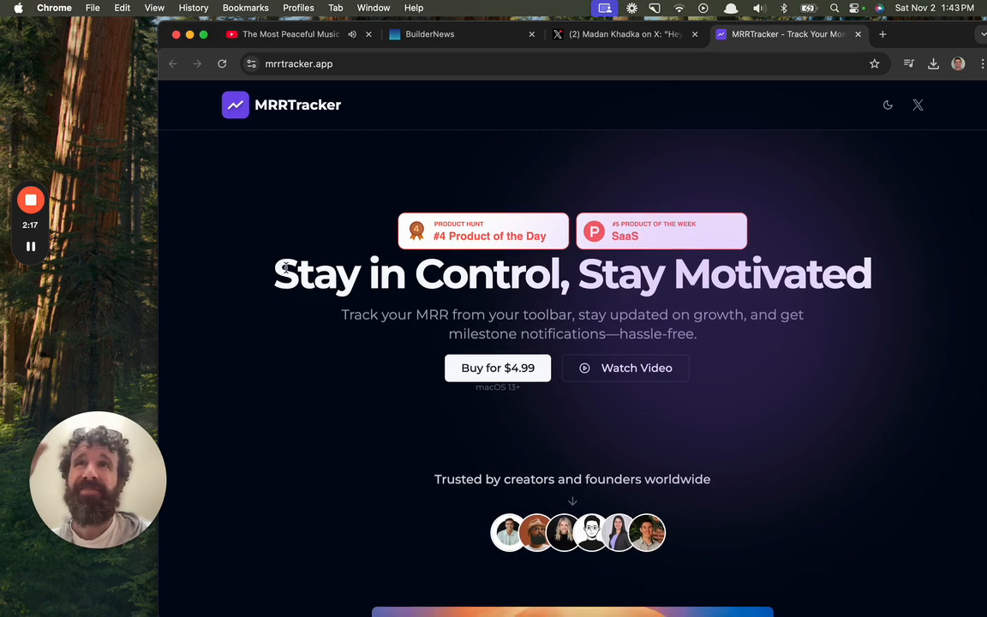
scroll(down, 3)
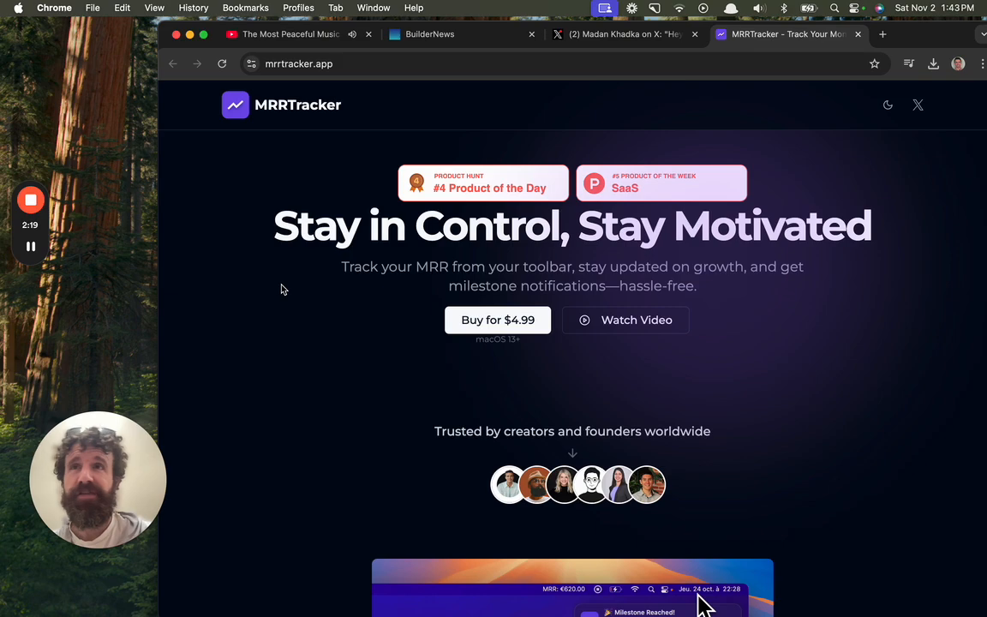
scroll(down, 3)
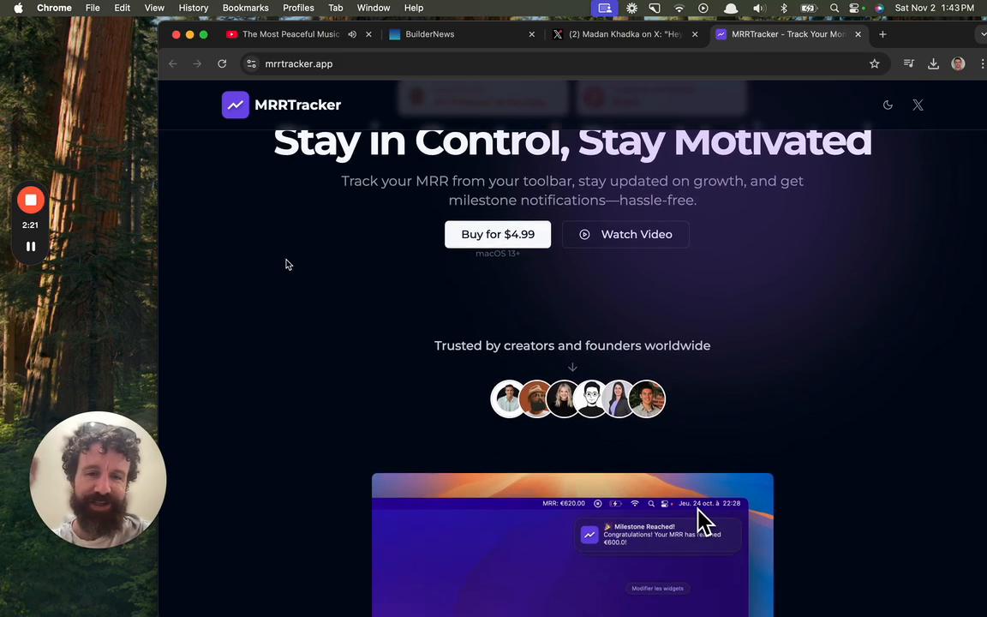
scroll(down, 3)
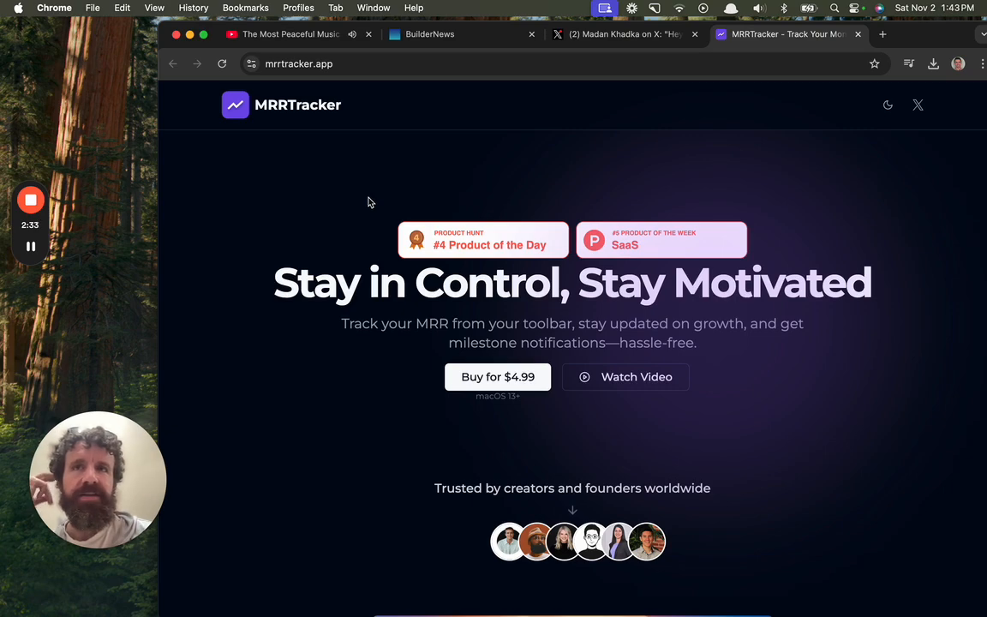
scroll(down, 3)
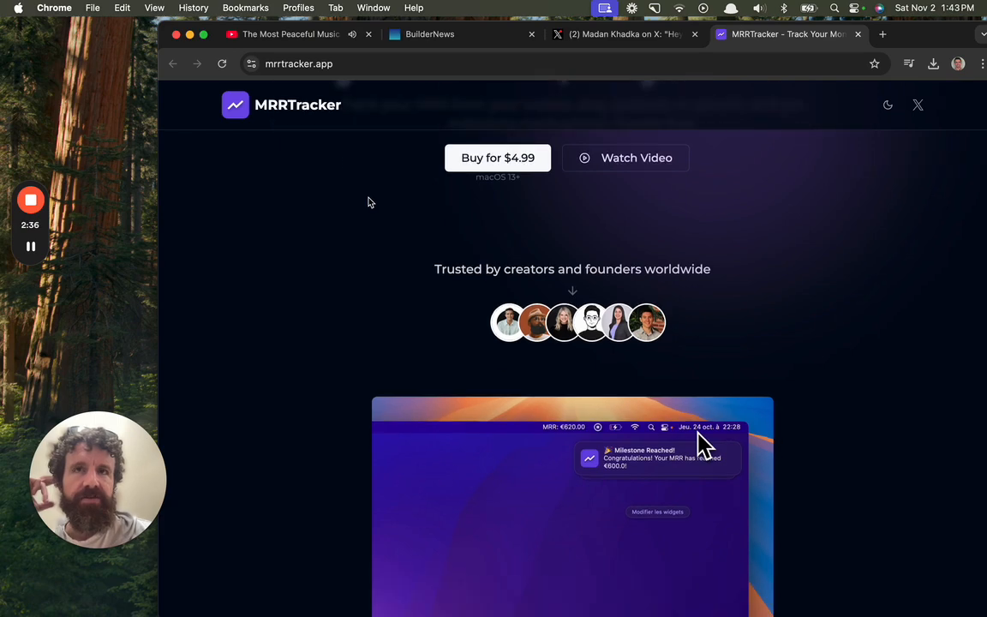
scroll(down, 3)
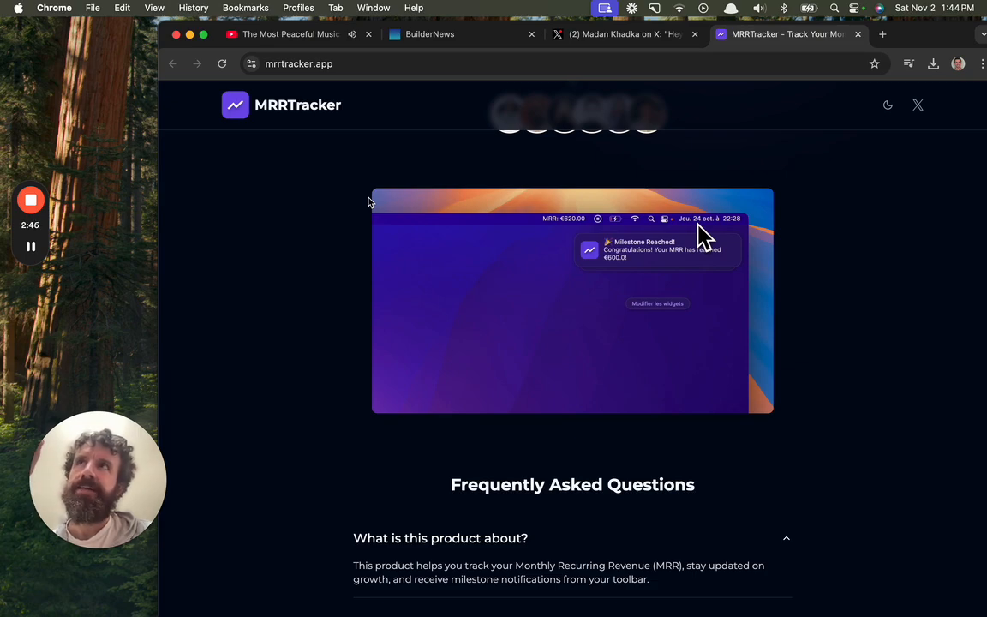
mouse_move(360, 204)
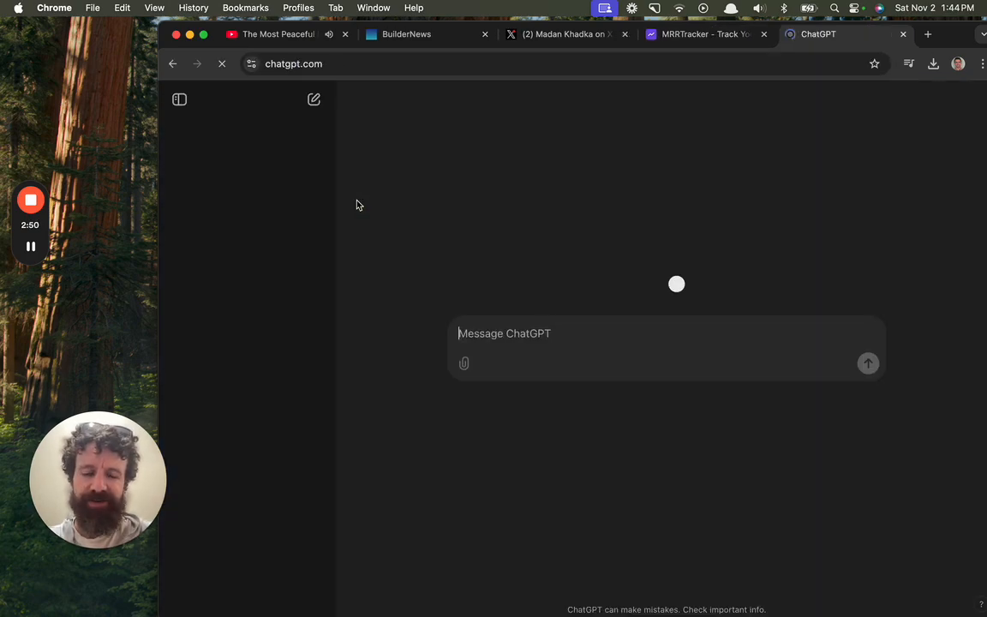
Ask ChatGPT 'daily, monthly, annually, what is the term for decadely?' and get decennially/decadally
text(daily)
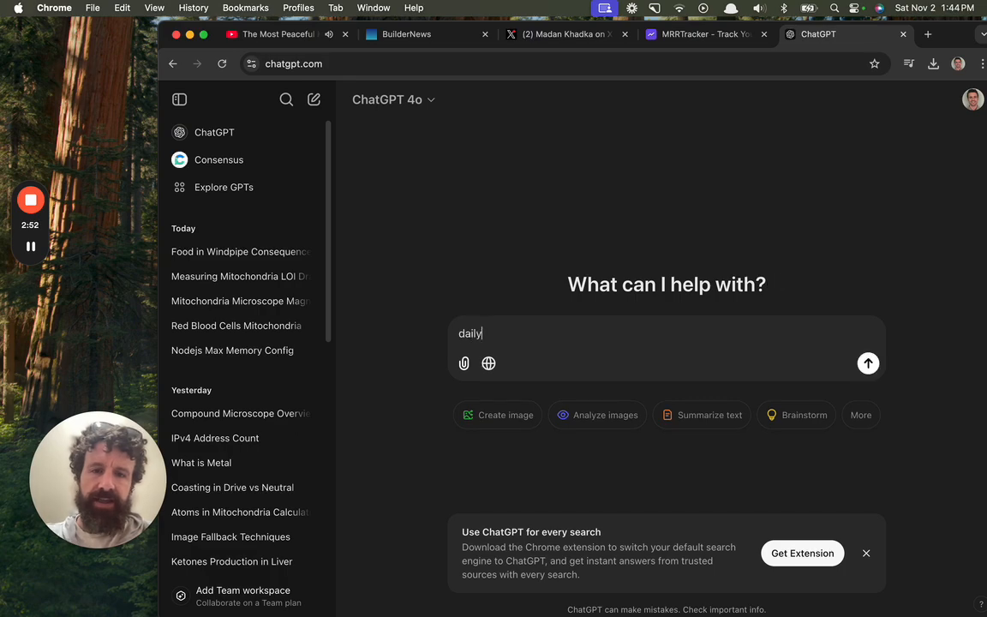
text(, monthly, annu)
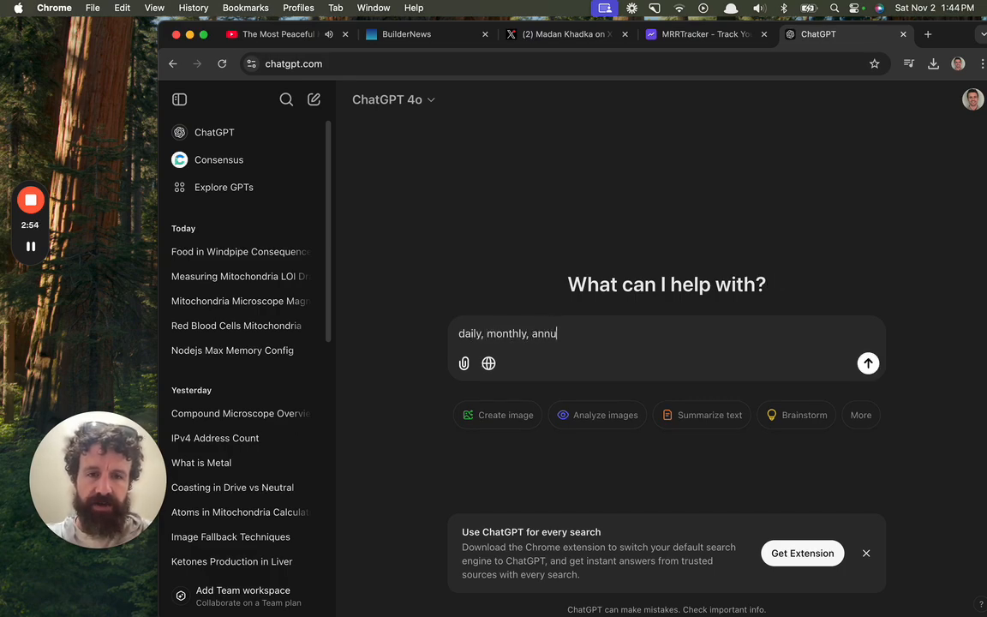
text(ally, what is the term)
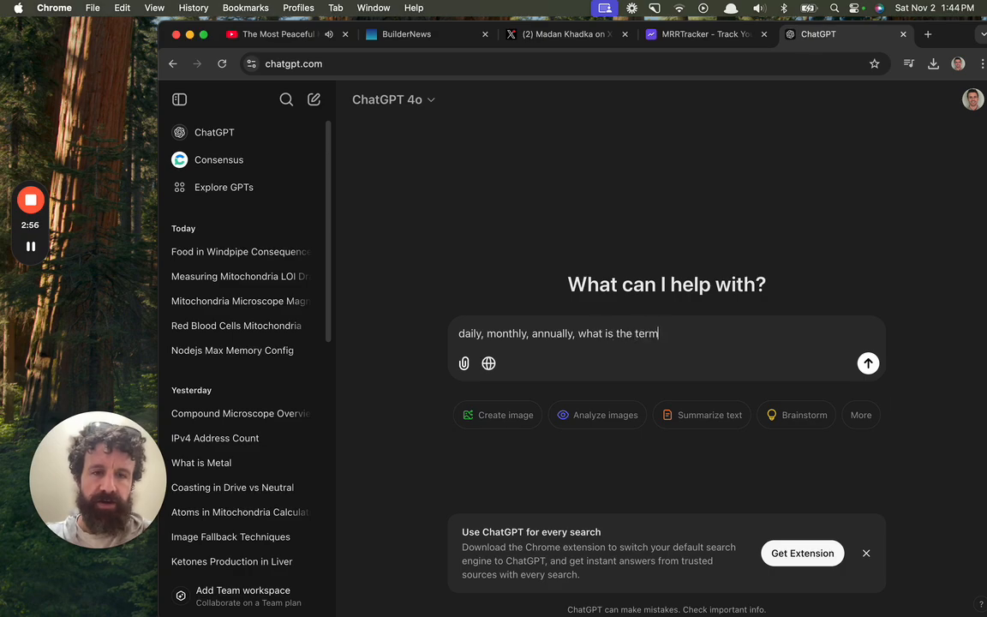
click(868, 362)
text(a)
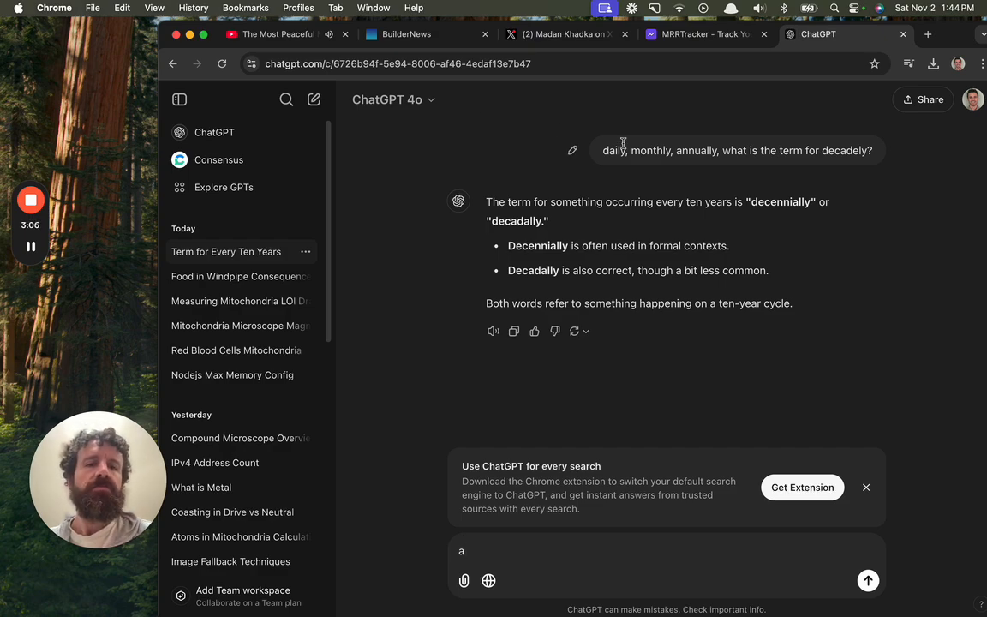
click(928, 34)
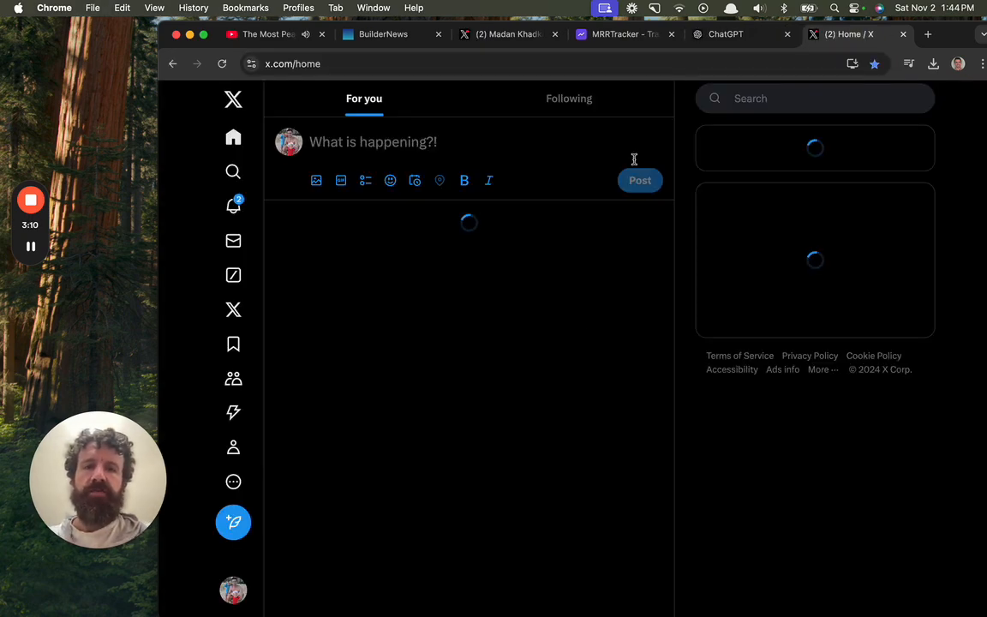
Post 'daily, monthly, annually, what is the term for decadely?' from the X home feed
text(daily, monthly, annually, what is the term for decadely?)
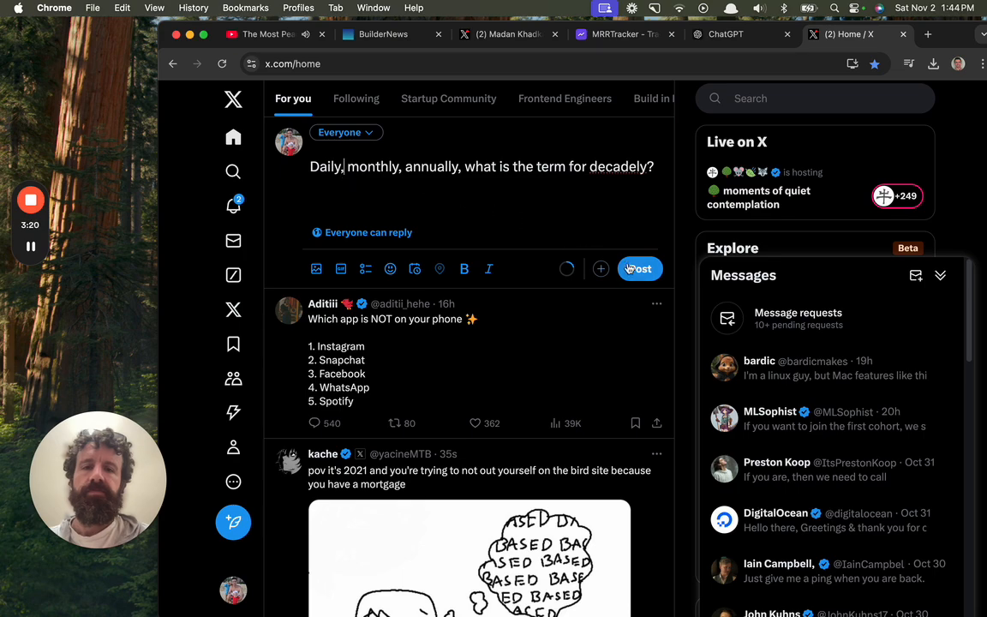
click(927, 35)
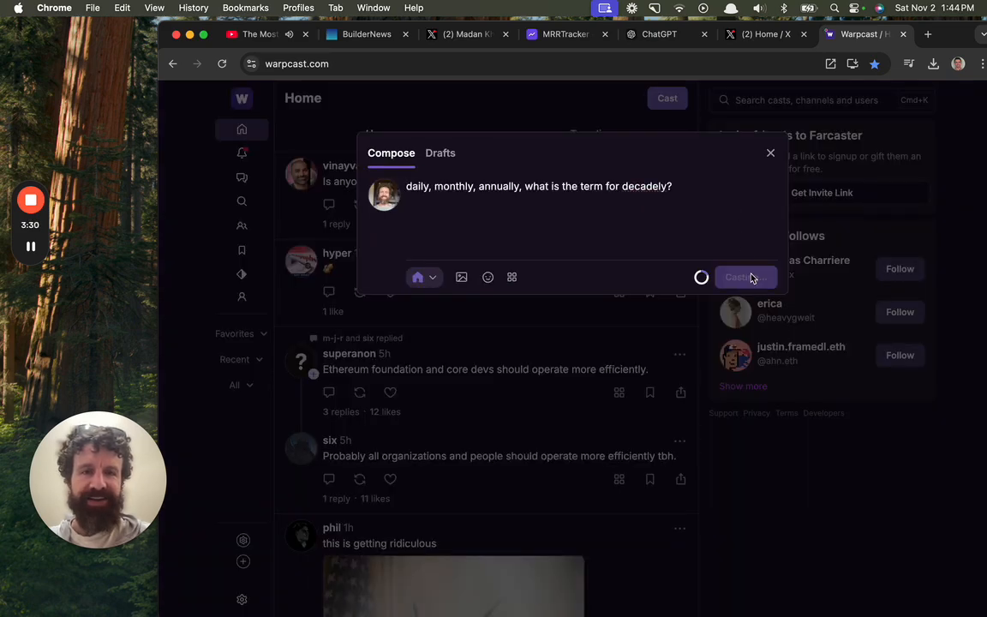
Cast the decadely question on Warpcast
click(566, 34)
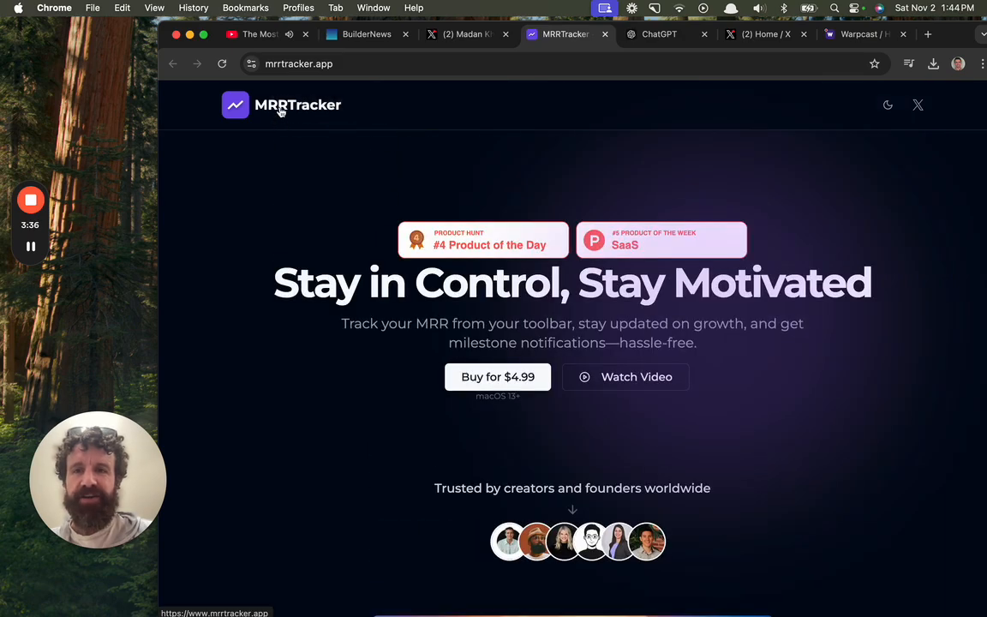
mouse_move(300, 135)
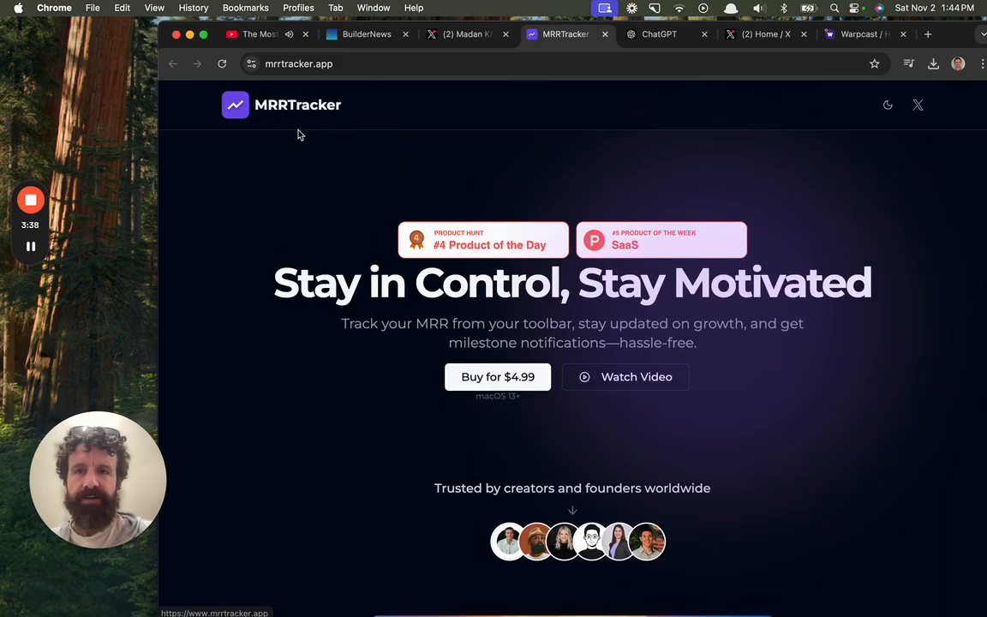
mouse_move(340, 157)
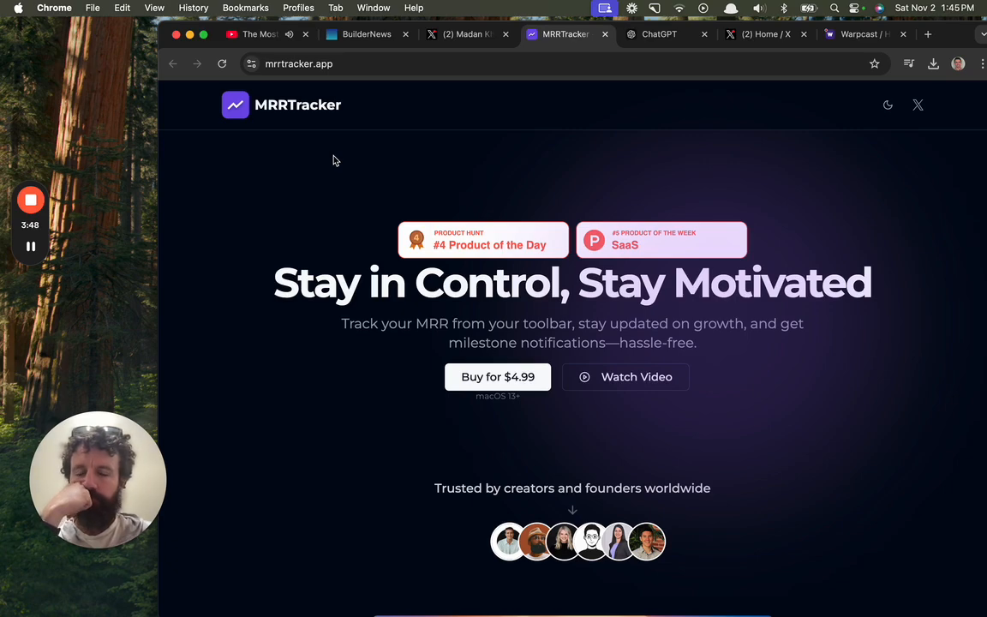
mouse_move(347, 241)
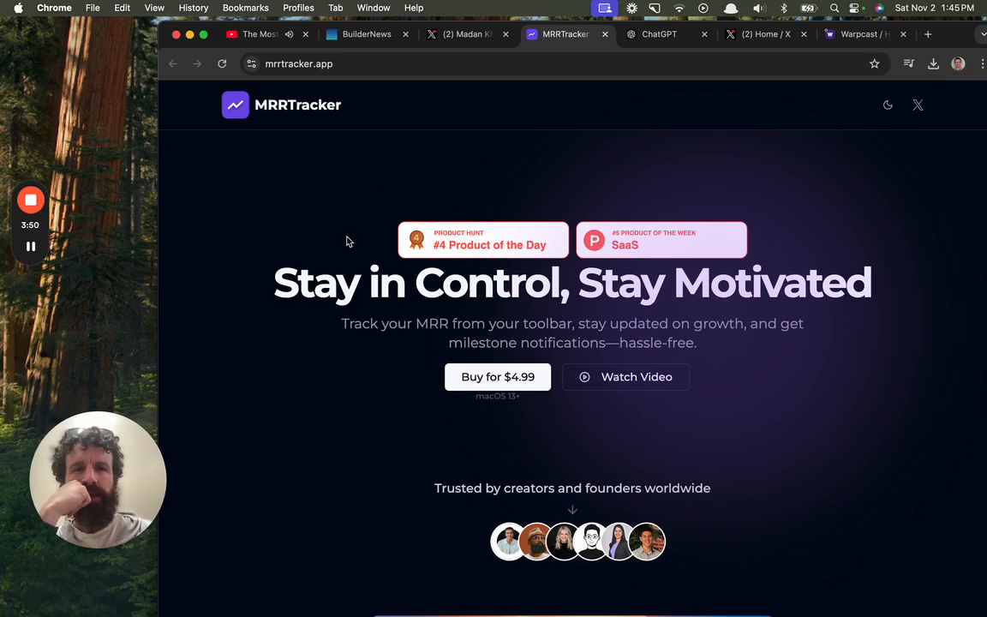
mouse_move(430, 327)
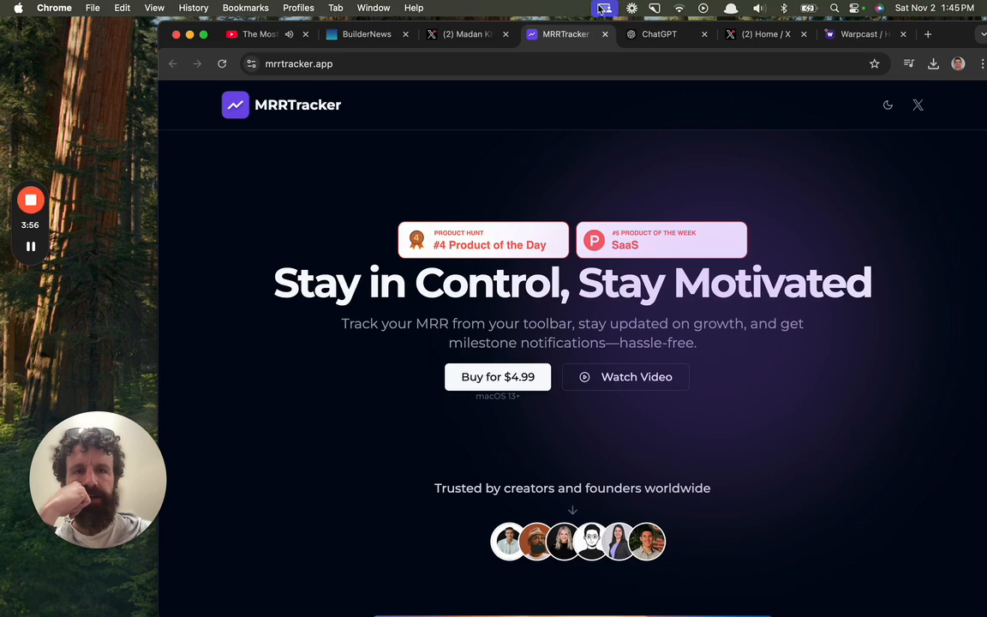
Scroll through the milestone demo image and FAQ down to the macOS install steps, then back up
scroll(down, 3)
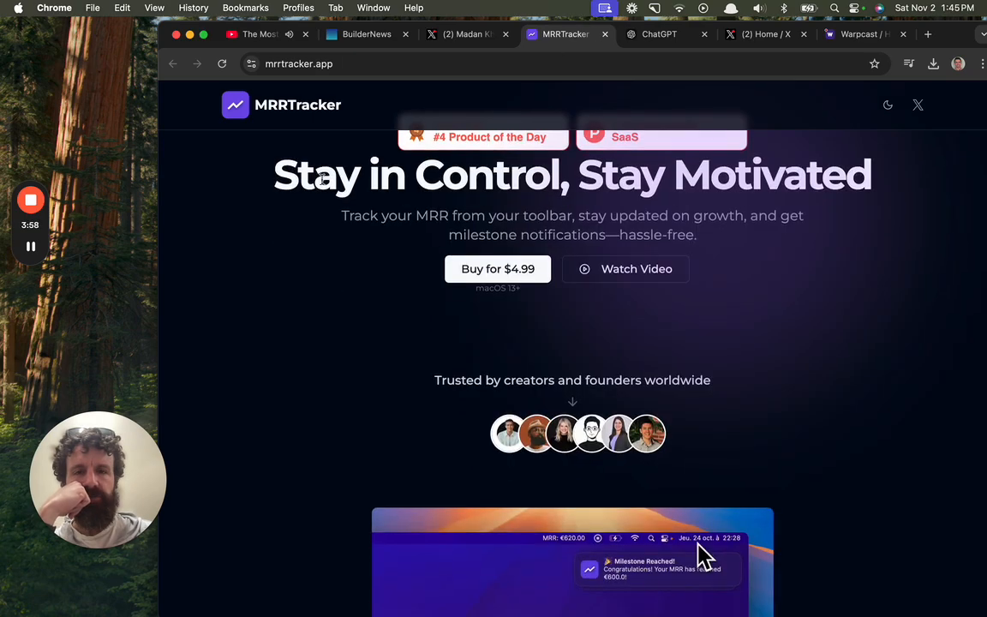
scroll(down, 3)
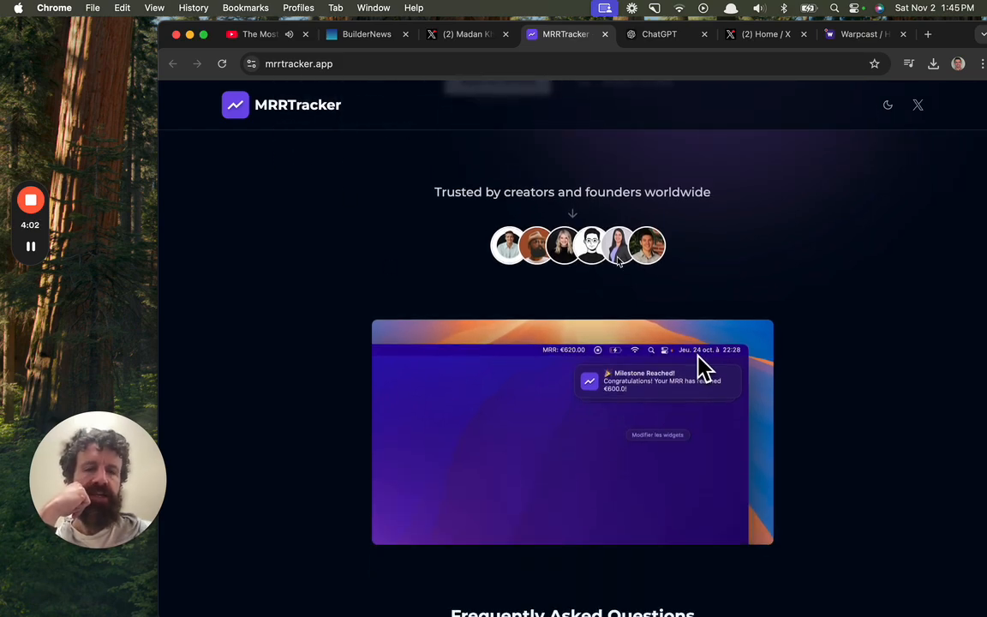
mouse_move(619, 246)
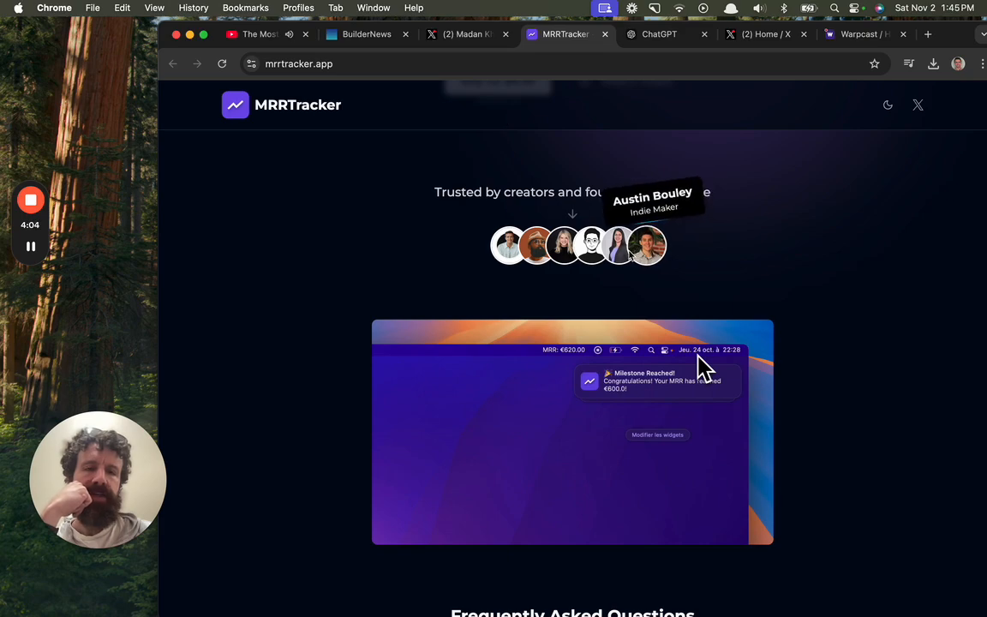
mouse_move(252, 226)
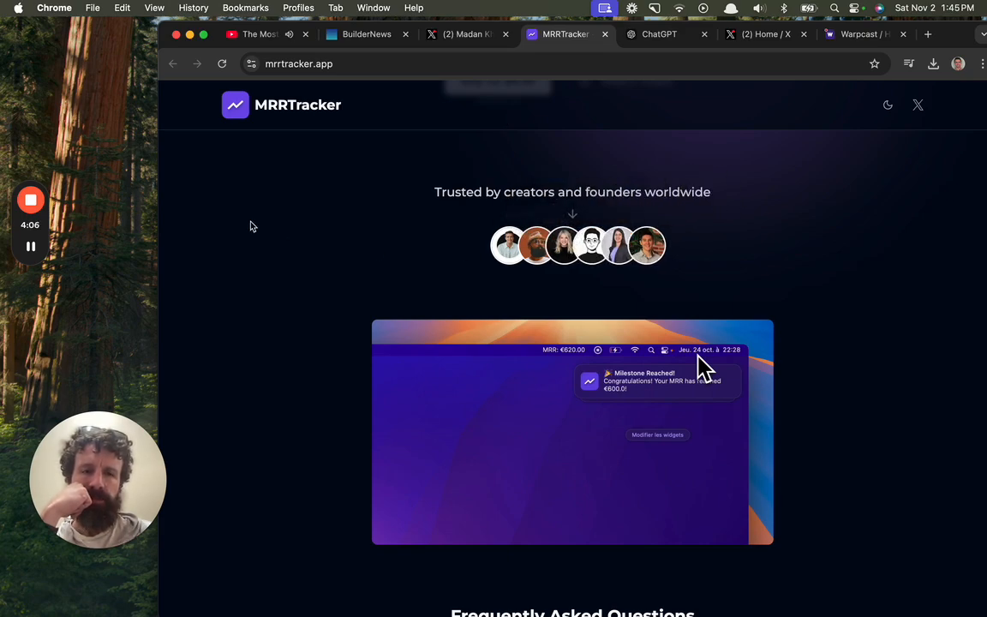
scroll(down, 3)
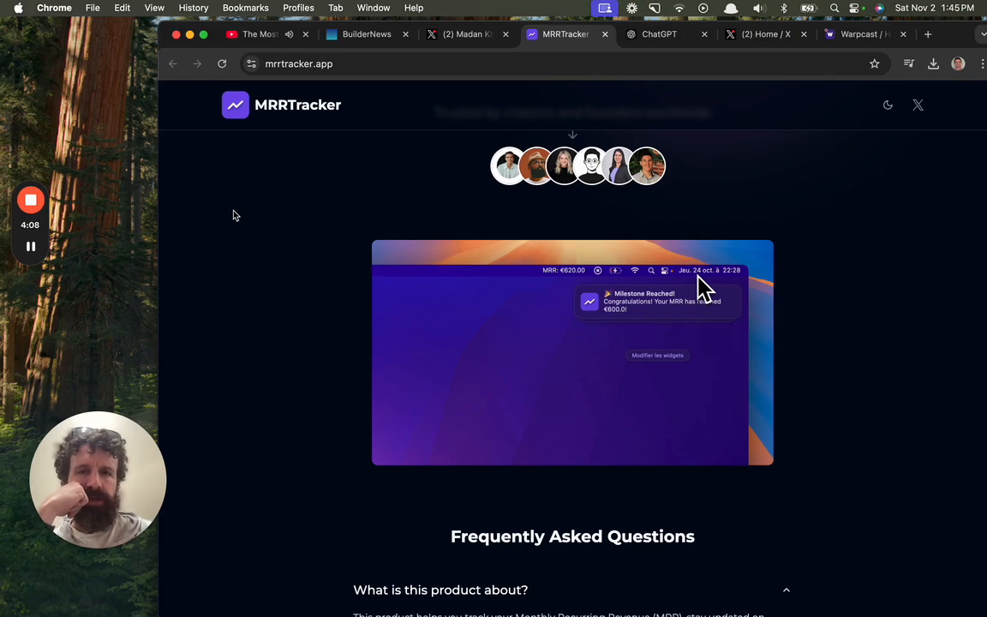
scroll(down, 3)
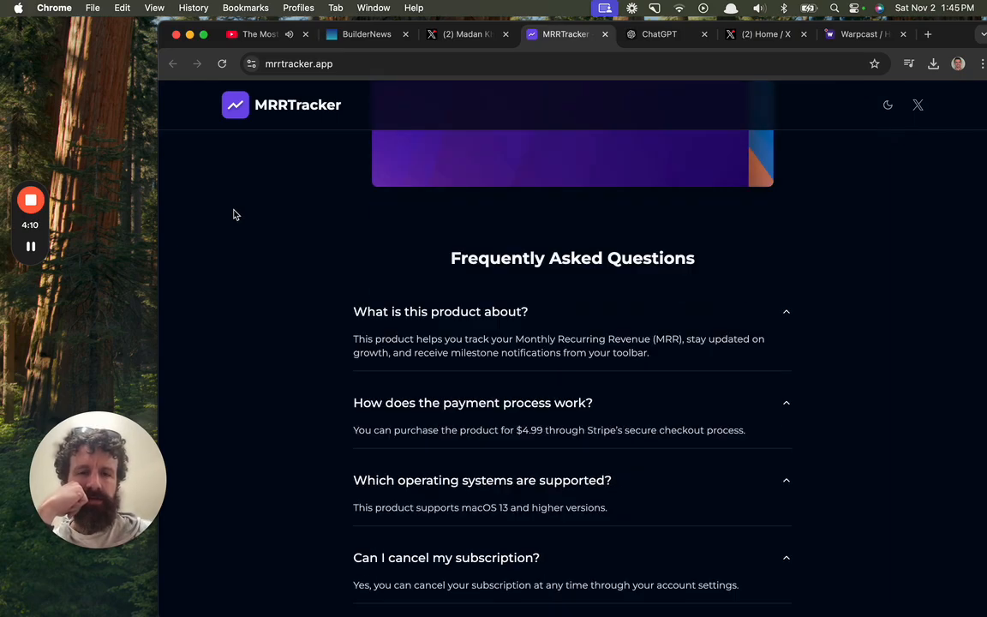
scroll(up, 3)
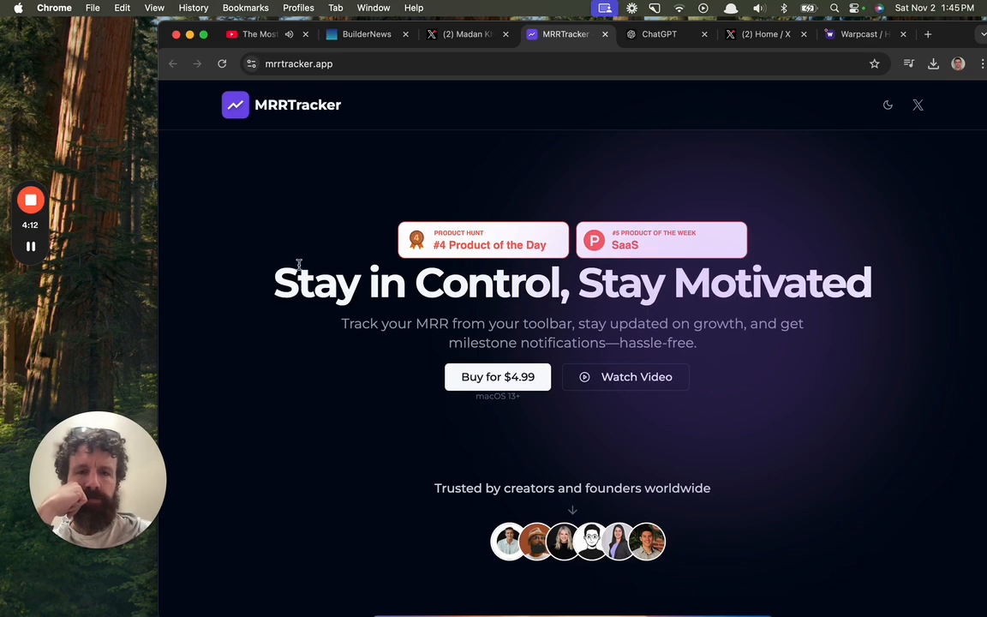
scroll(down, 3)
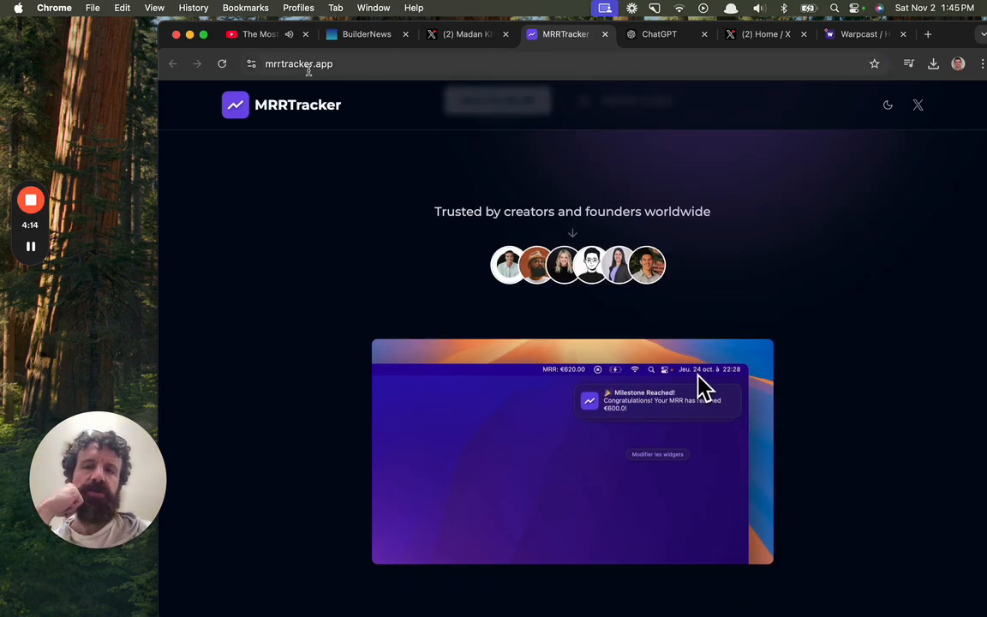
scroll(down, 3)
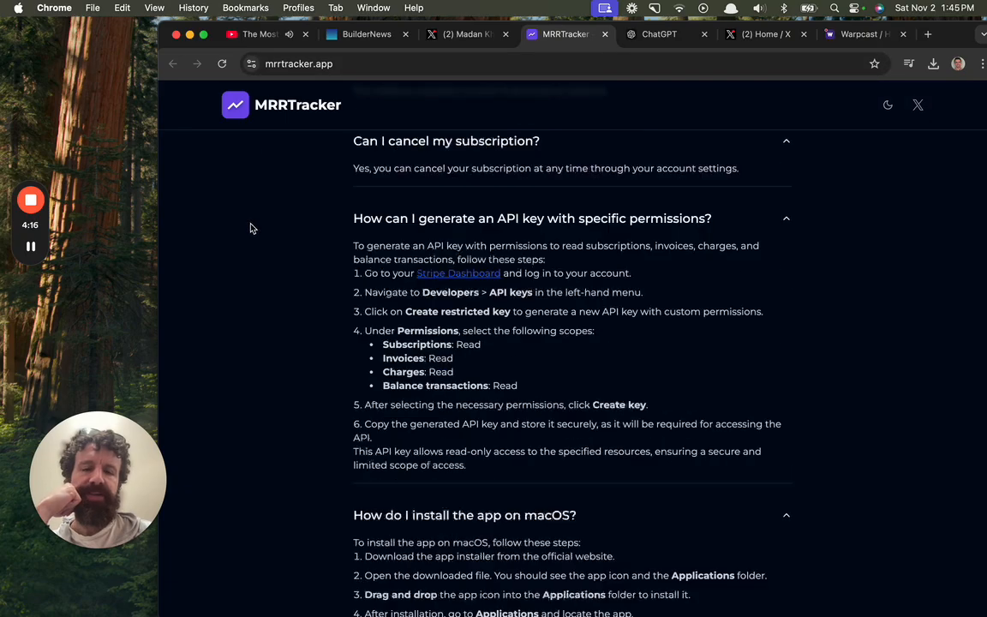
scroll(down, 3)
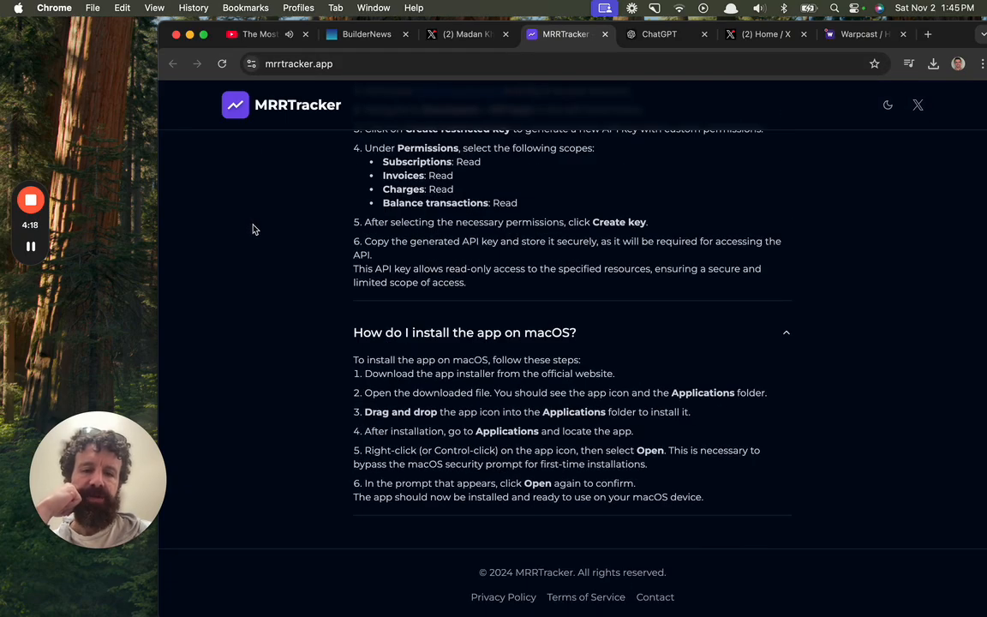
scroll(up, 3)
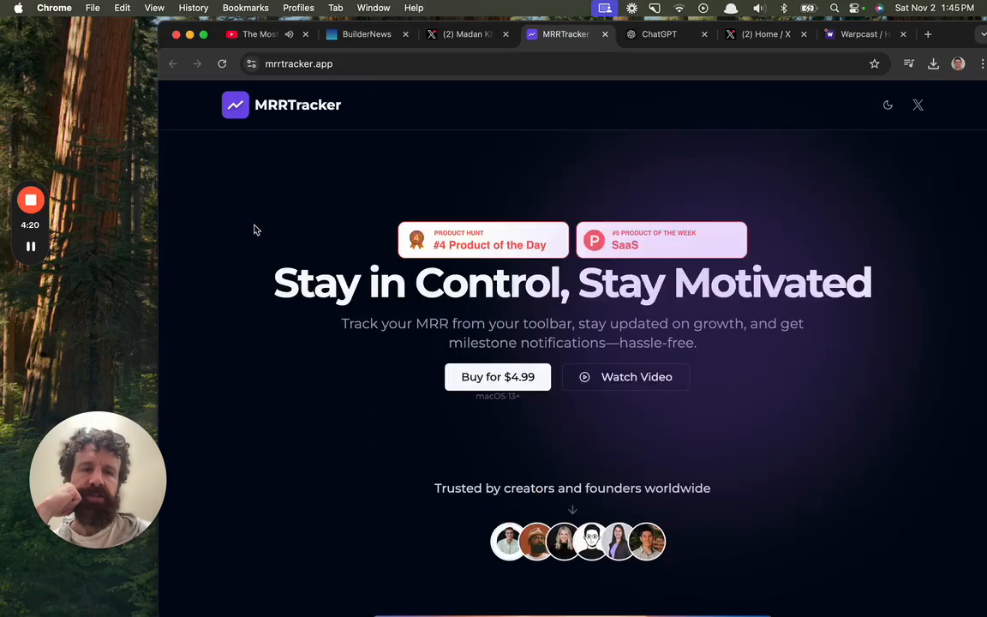
scroll(down, 3)
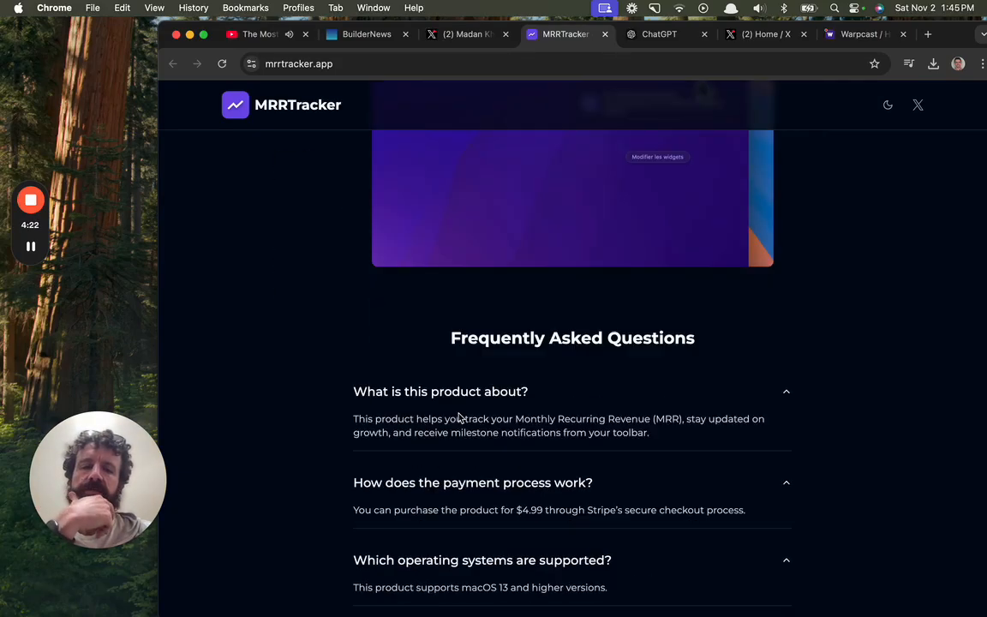
scroll(up, 3)
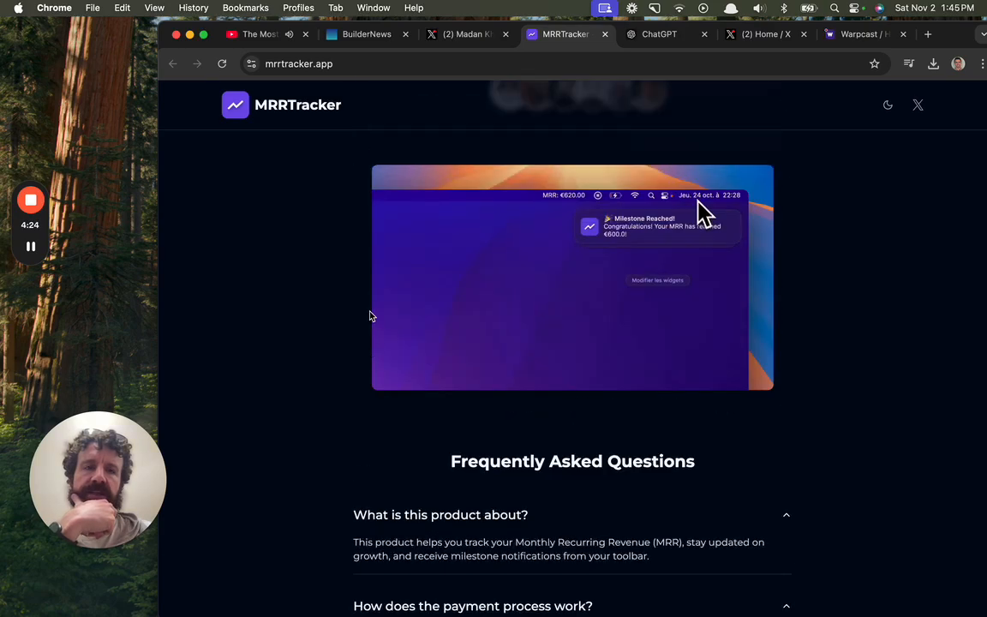
scroll(up, 3)
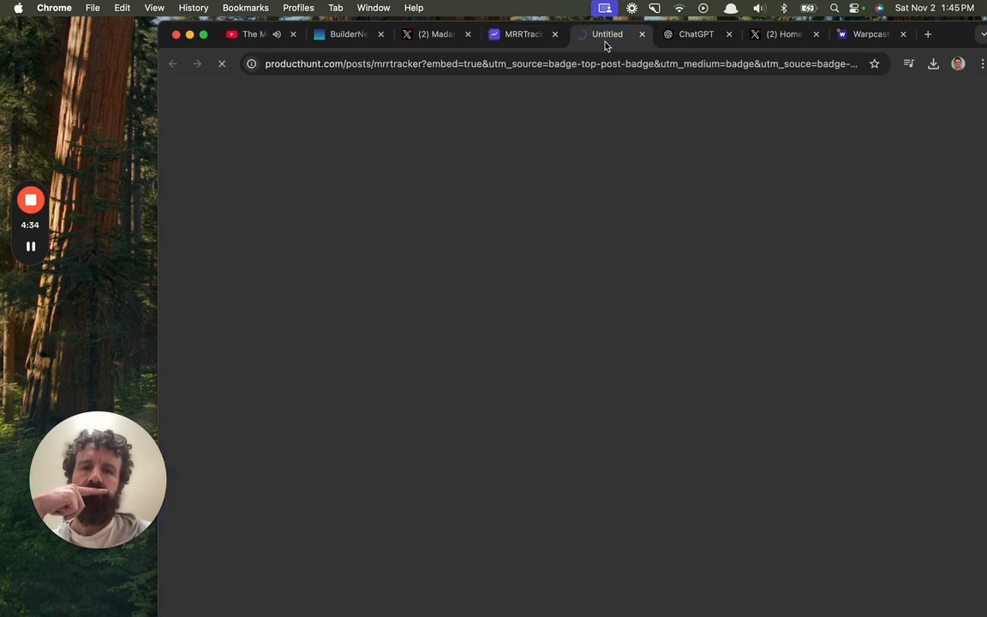
Switch back to the MRRTracker landing page tab while Product Hunt loads
click(522, 35)
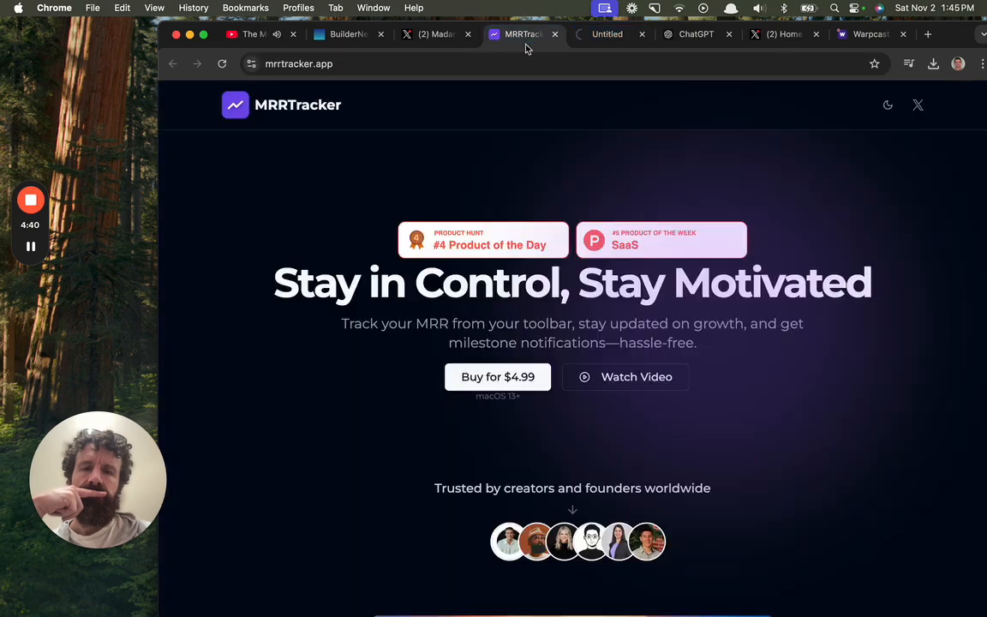
mouse_move(514, 45)
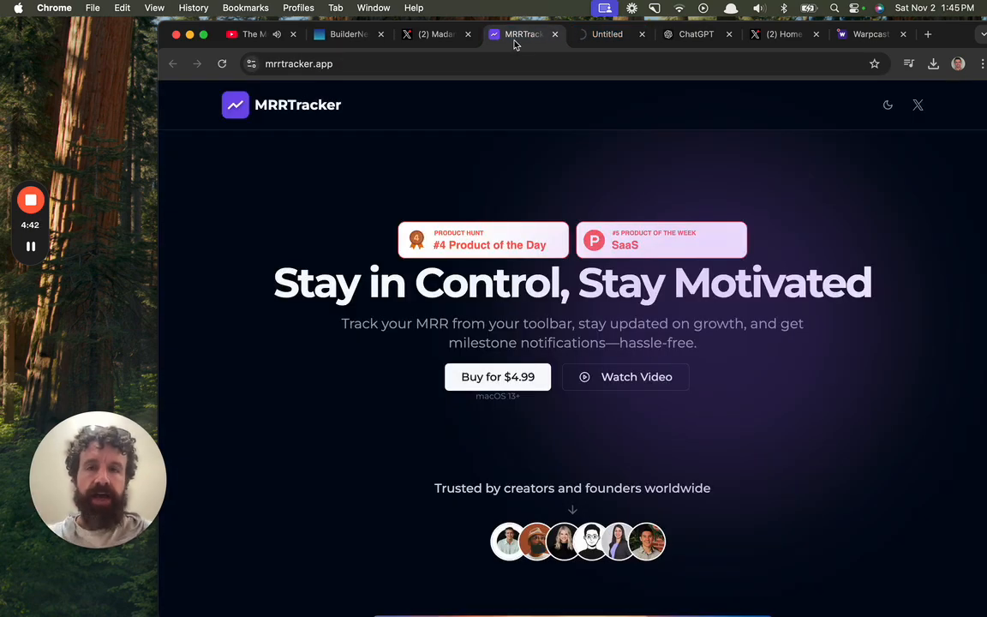
mouse_move(437, 34)
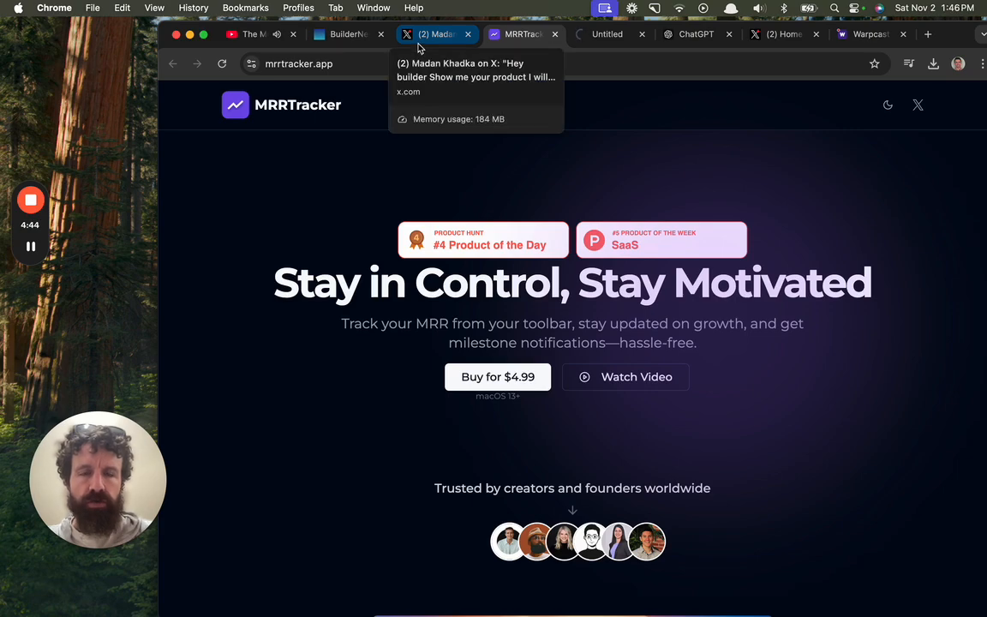